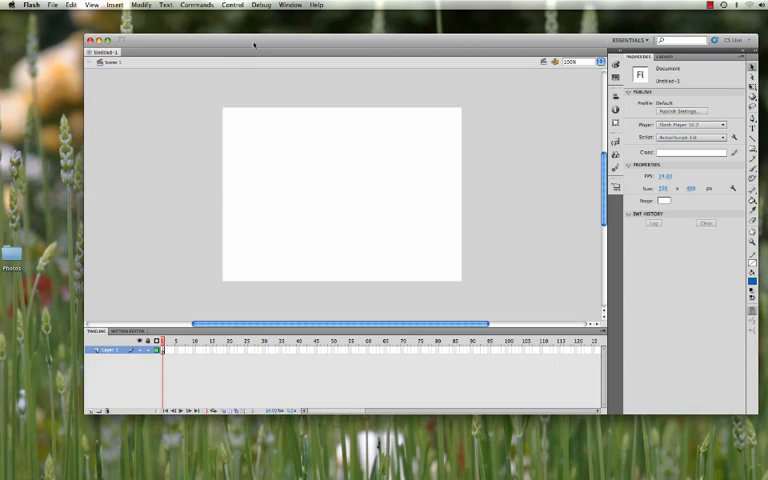
{"action": "mouse_move", "coordinate": [258, 73]}
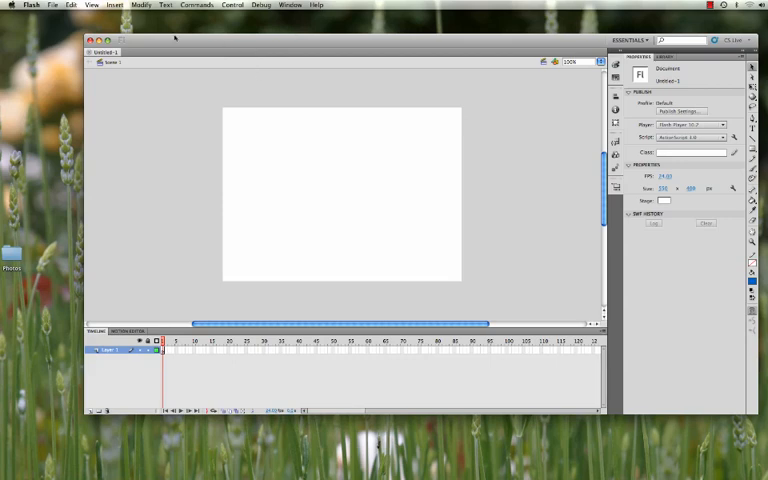
Step: Turn on the grid overlay for the blank stage from the View menu
{"action": "left_click", "coordinate": [90, 5]}
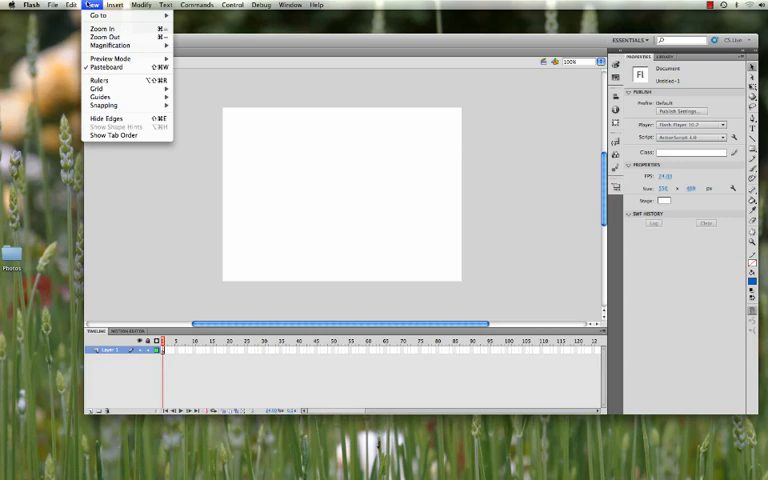
{"action": "mouse_move", "coordinate": [110, 94]}
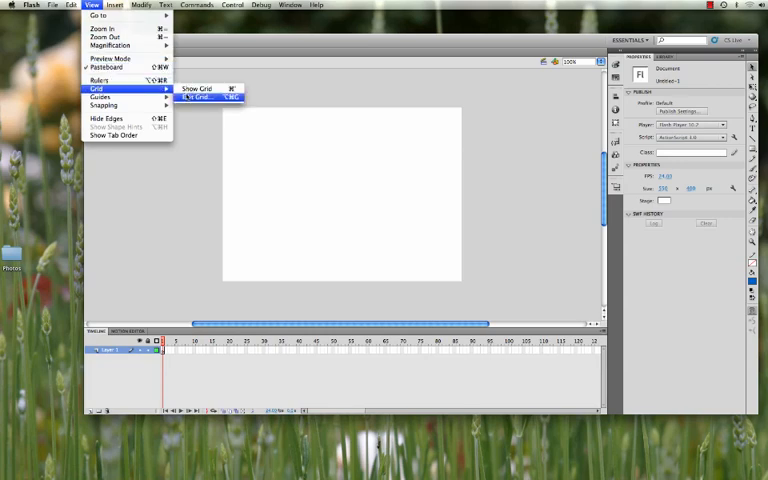
{"action": "left_click", "coordinate": [204, 98]}
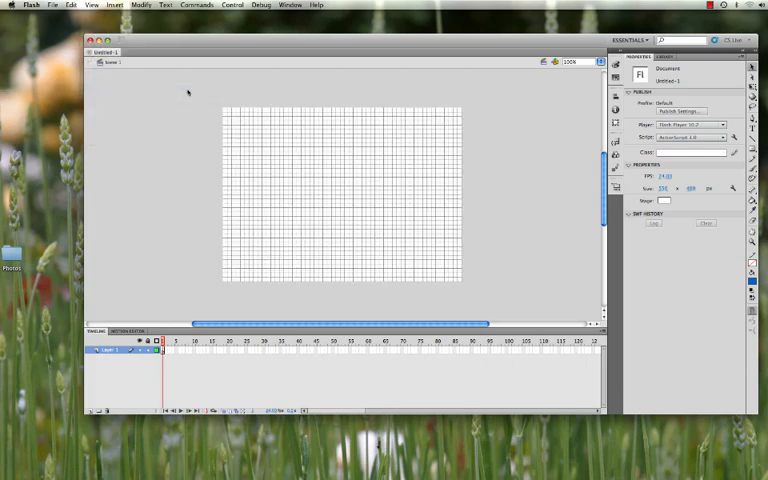
{"action": "mouse_move", "coordinate": [411, 172]}
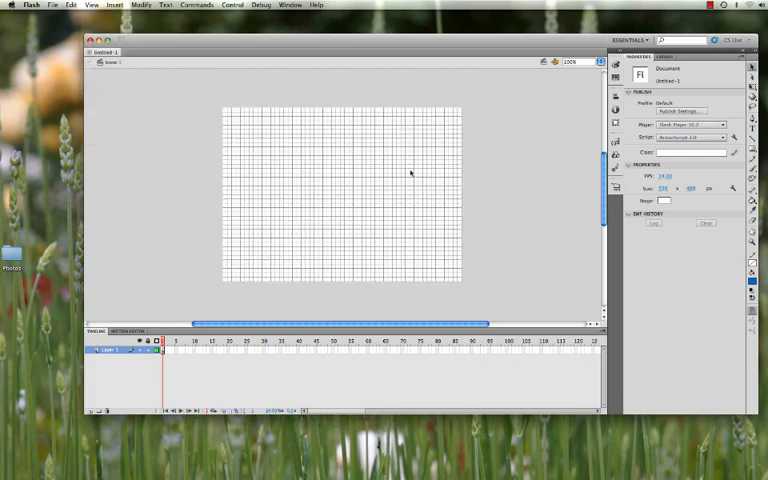
{"action": "mouse_move", "coordinate": [352, 193]}
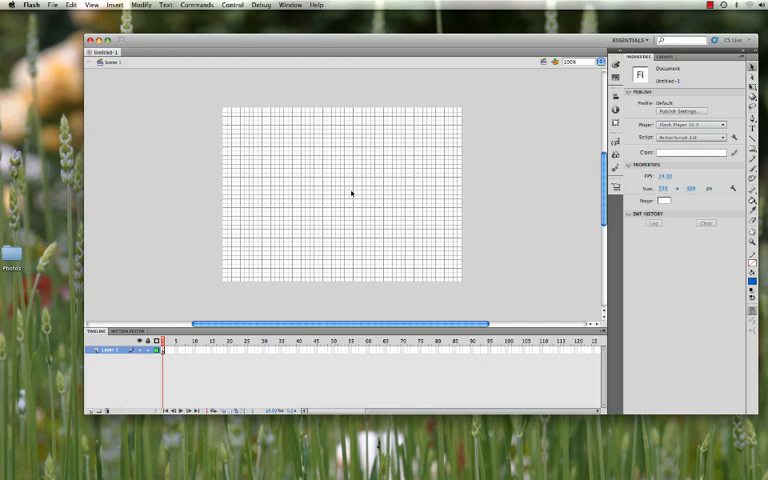
{"action": "mouse_move", "coordinate": [352, 191]}
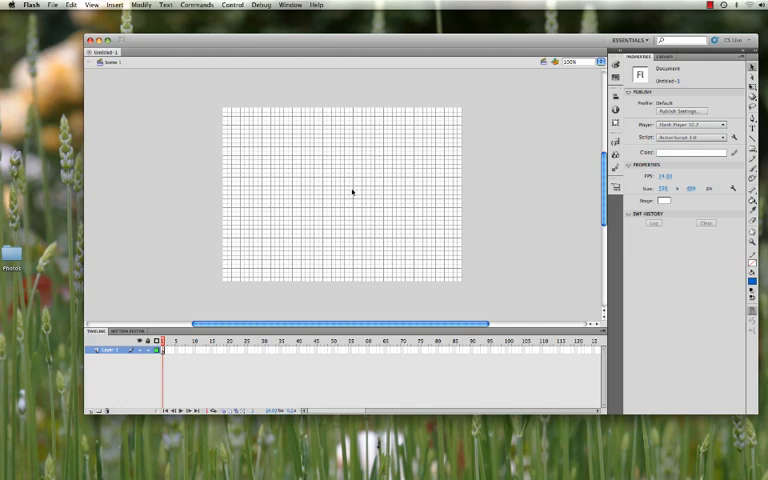
Step: Set horizontal and vertical grid spacing to 50 px and confirm
{"action": "left_click", "coordinate": [91, 5]}
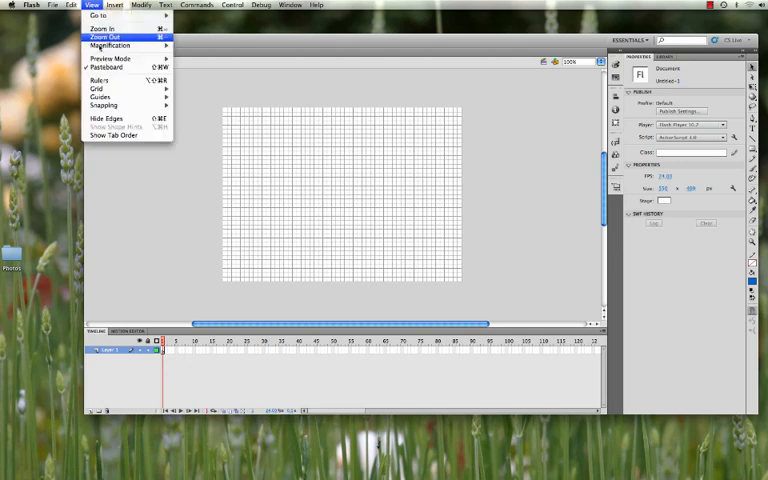
{"action": "left_click", "coordinate": [108, 93]}
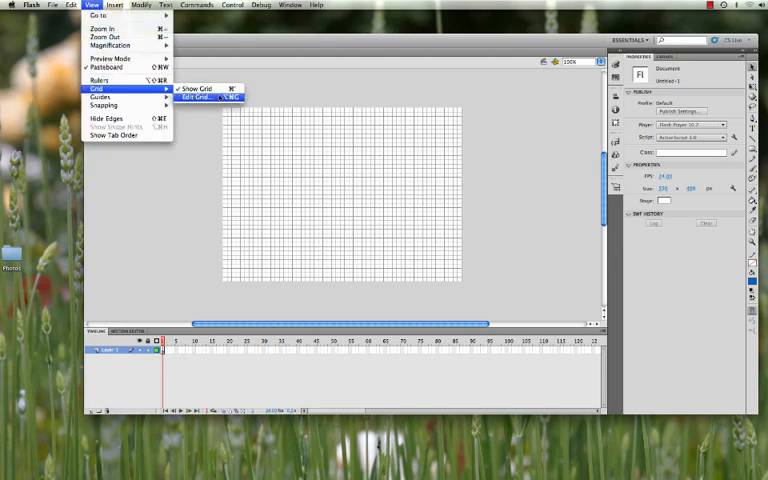
{"action": "left_click", "coordinate": [195, 96]}
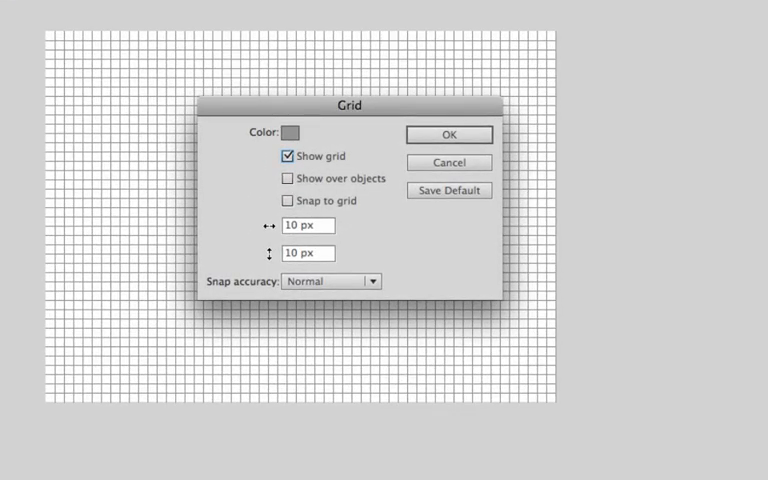
{"action": "left_click", "coordinate": [306, 225]}
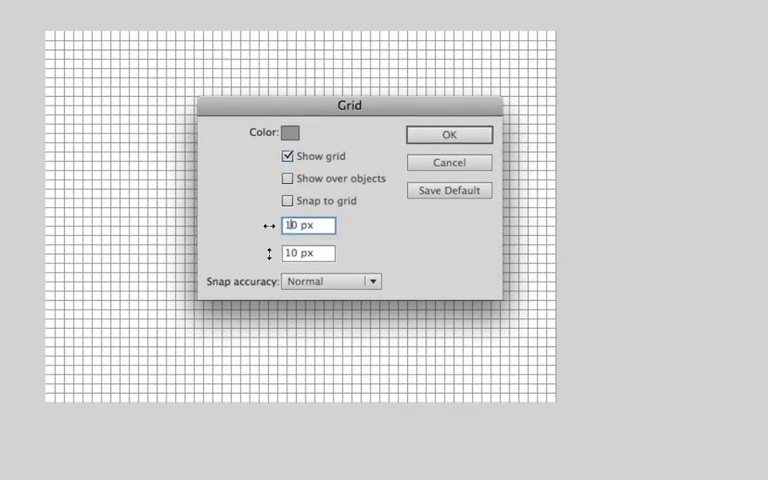
{"action": "type", "text": "50"}
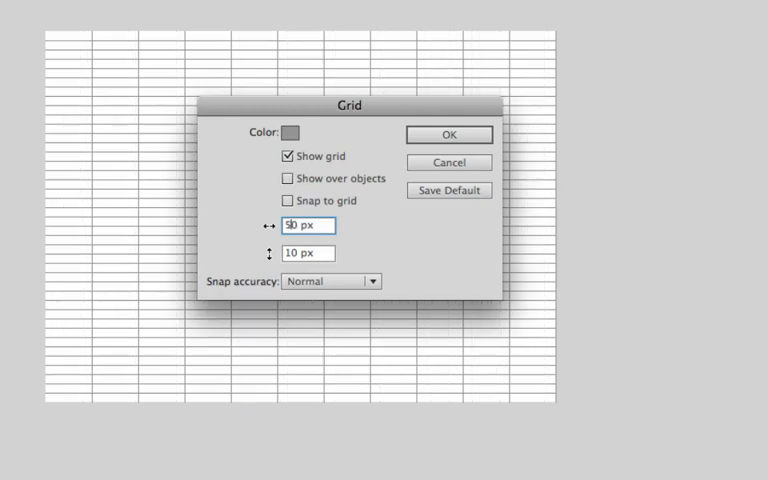
{"action": "type", "text": "50"}
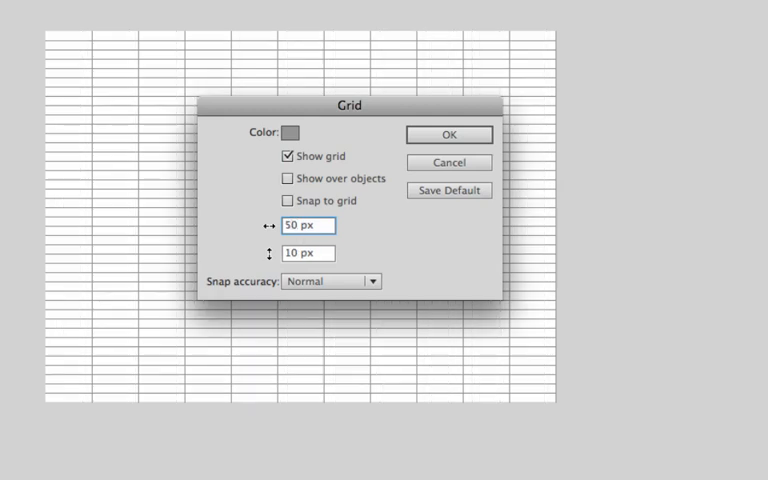
{"action": "left_click", "coordinate": [307, 253]}
{"action": "type", "text": "50"}
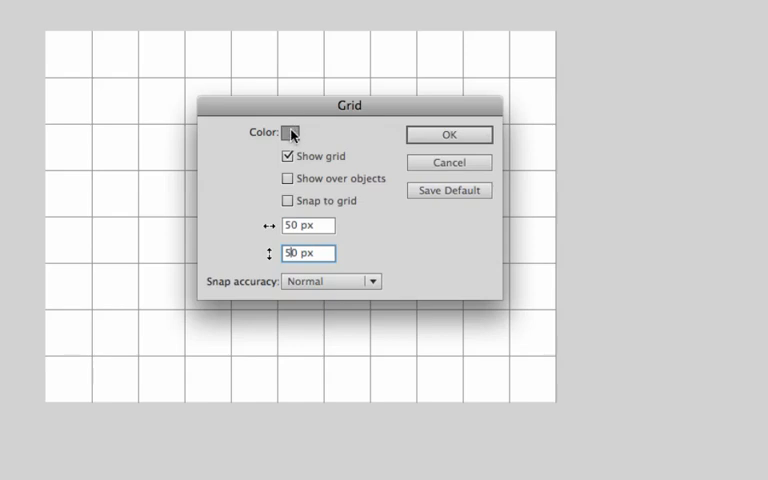
{"action": "left_click", "coordinate": [175, 7]}
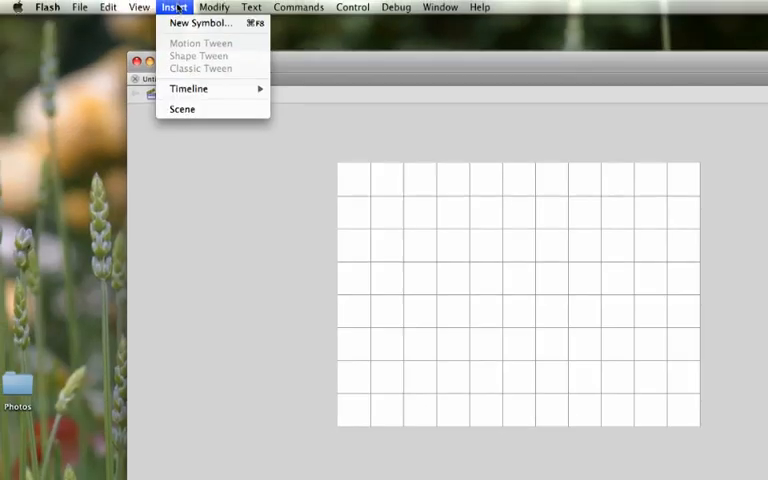
Step: Insert a new Movie Clip symbol named PacMan
{"action": "left_click", "coordinate": [196, 23]}
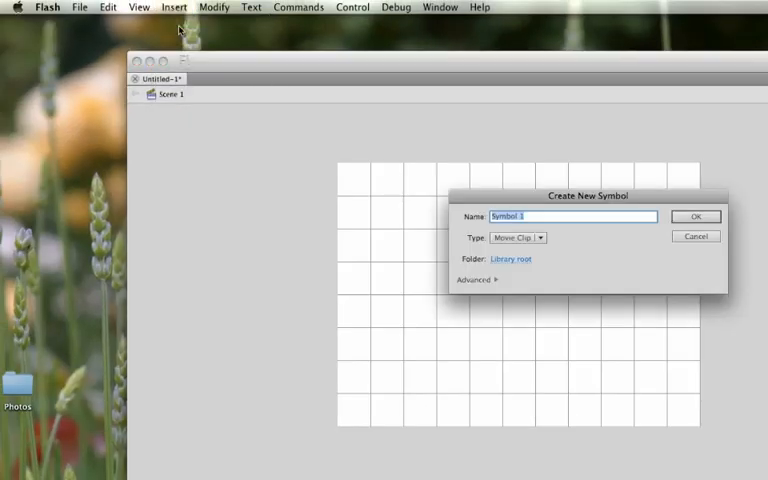
{"action": "type", "text": "F"}
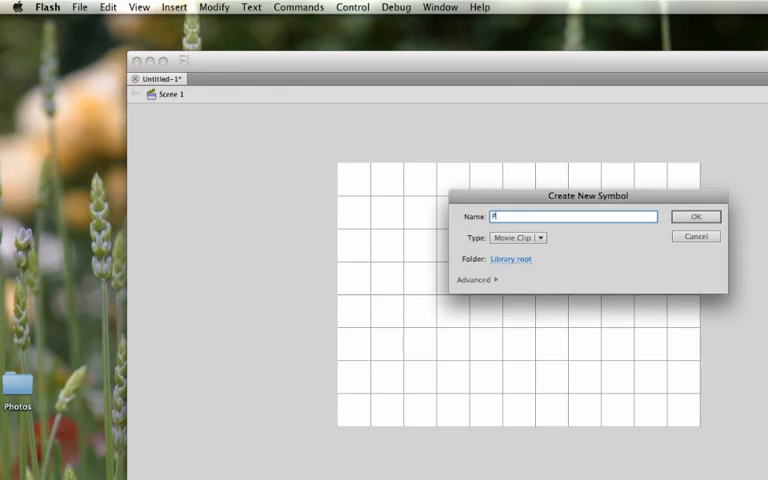
{"action": "type", "text": "PacMan"}
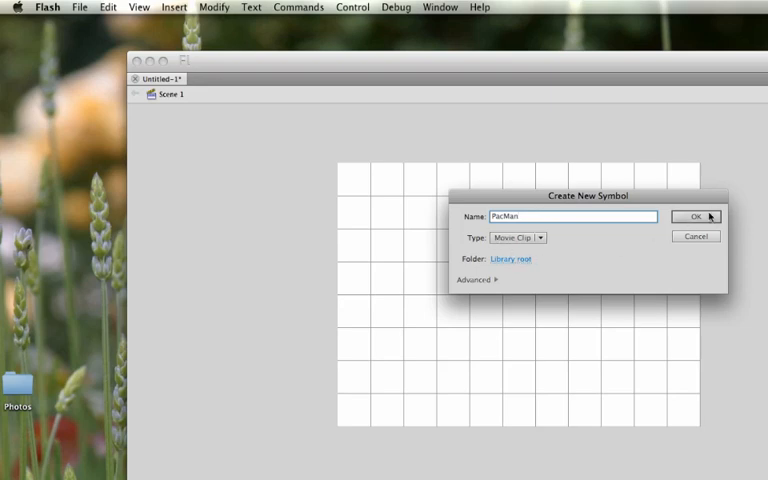
{"action": "left_click", "coordinate": [698, 217]}
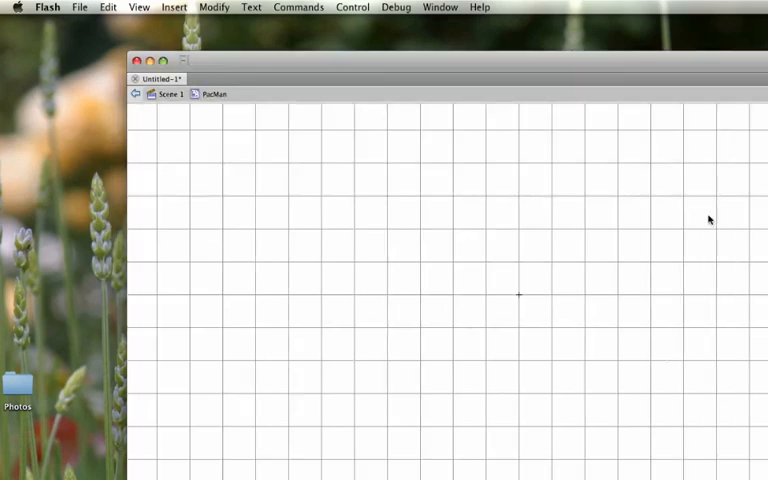
{"action": "mouse_move", "coordinate": [694, 233]}
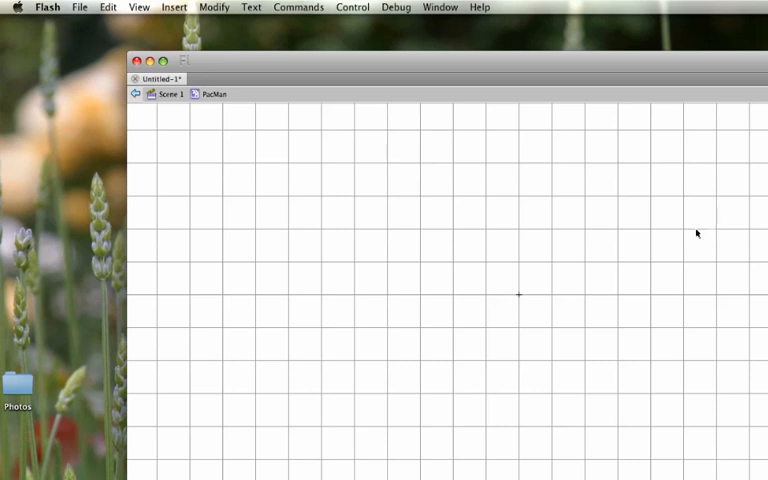
{"action": "mouse_move", "coordinate": [548, 273]}
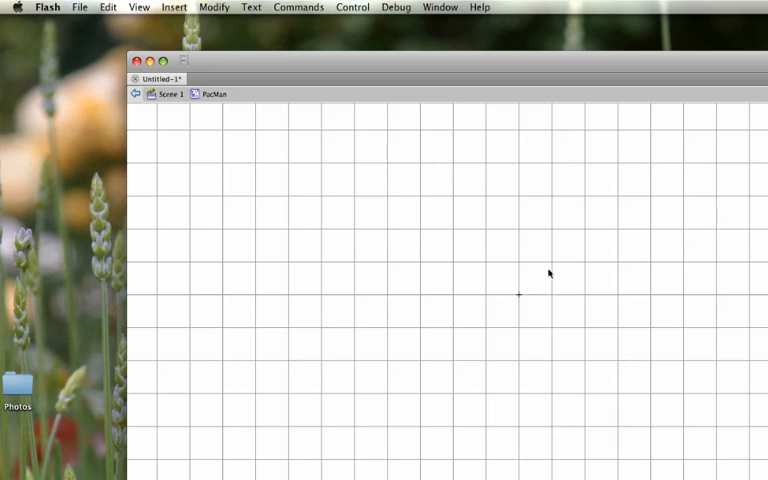
{"action": "mouse_move", "coordinate": [499, 294]}
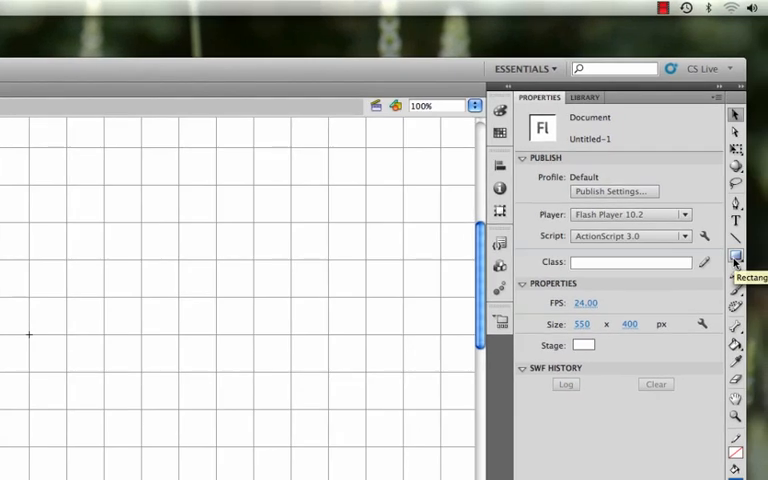
Step: Switch to the Oval Primitive tool and place a small outline circle
{"action": "left_click", "coordinate": [732, 257]}
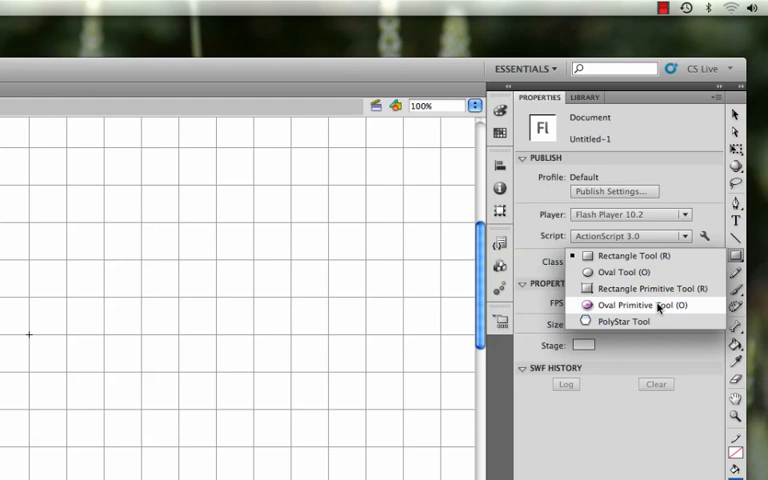
{"action": "left_click", "coordinate": [640, 305]}
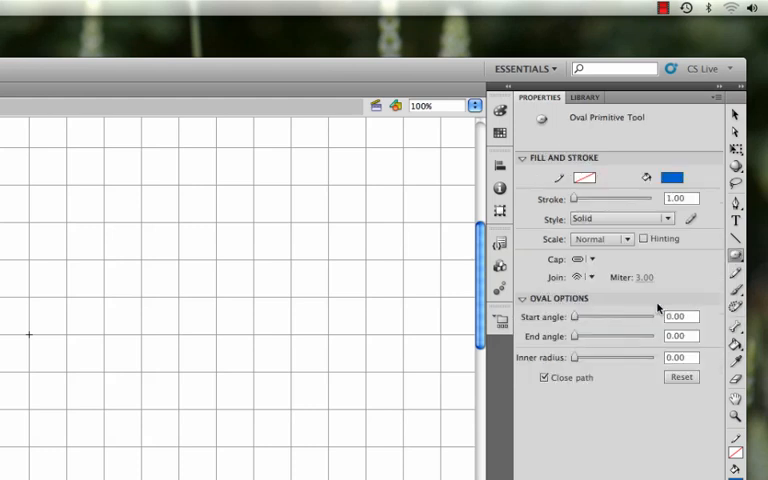
{"action": "left_click", "coordinate": [671, 177]}
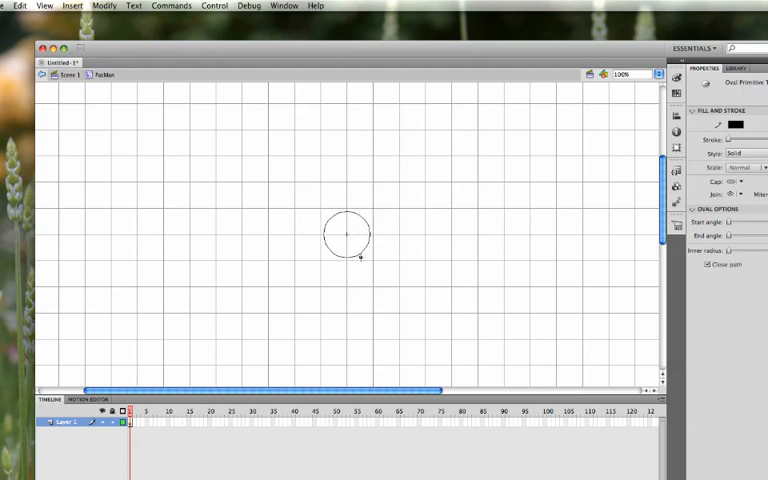
{"action": "mouse_move", "coordinate": [362, 261]}
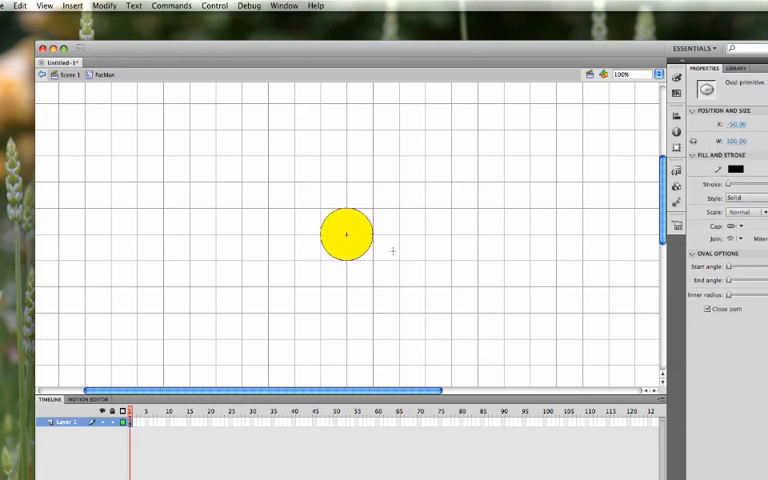
{"action": "mouse_move", "coordinate": [415, 230]}
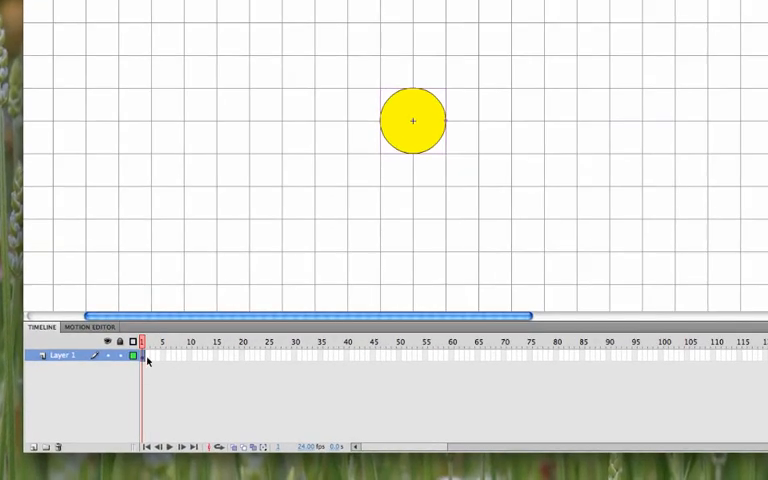
Step: Add keyframes for PacMan's mouth poses, ending on the last frame
{"action": "right_click", "coordinate": [147, 356]}
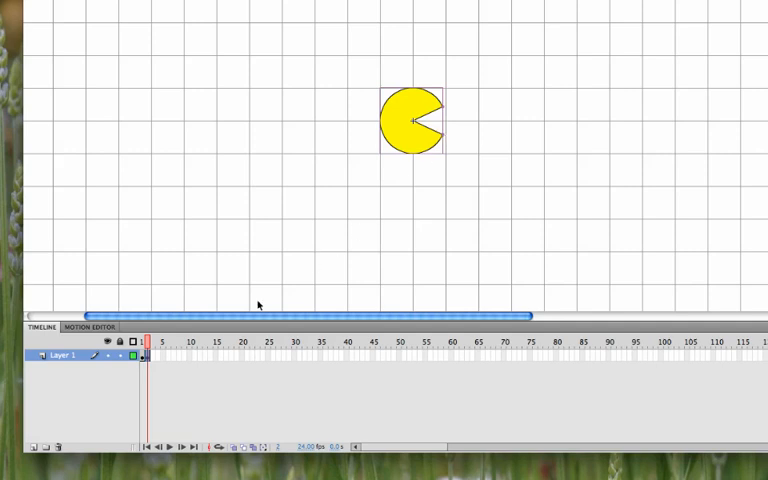
{"action": "right_click", "coordinate": [148, 356]}
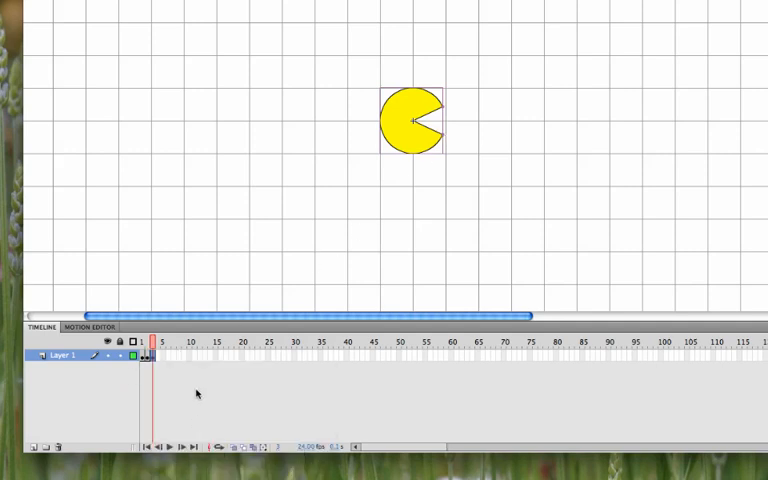
{"action": "mouse_move", "coordinate": [416, 168]}
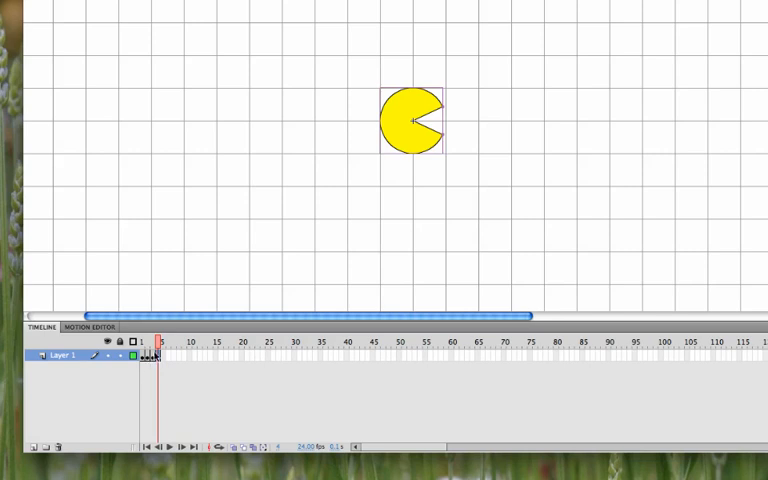
{"action": "left_click", "coordinate": [148, 344]}
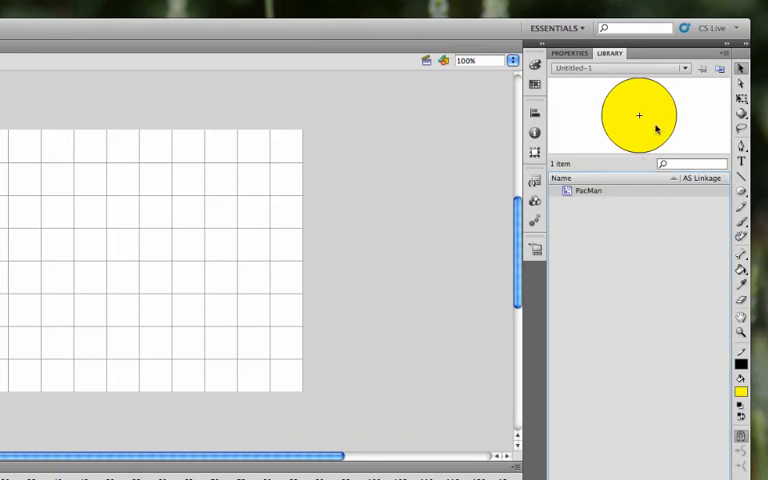
{"action": "mouse_move", "coordinate": [597, 191]}
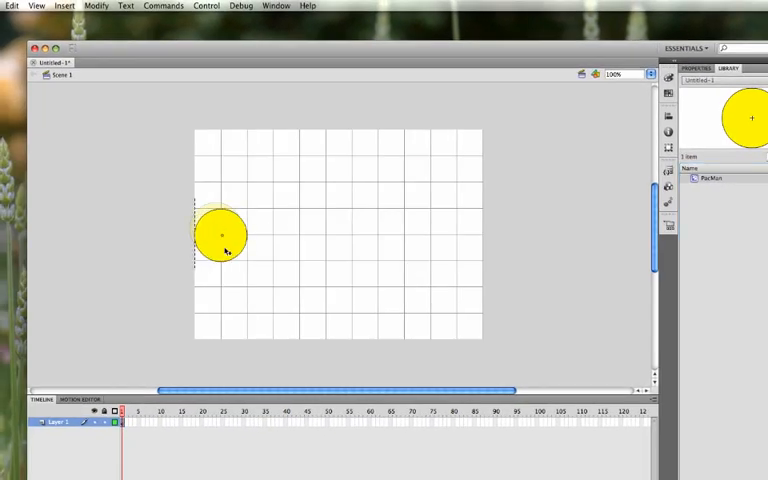
Step: Drop a PacMan instance at the left edge of the main stage
{"action": "left_click", "coordinate": [221, 235]}
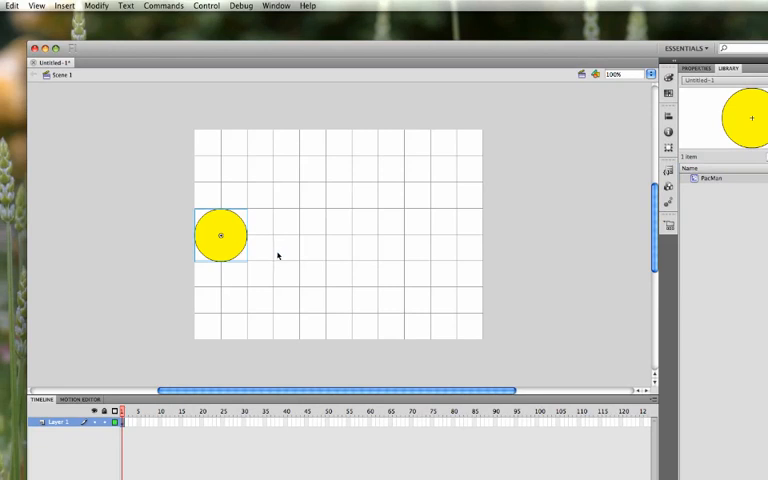
{"action": "mouse_move", "coordinate": [251, 289]}
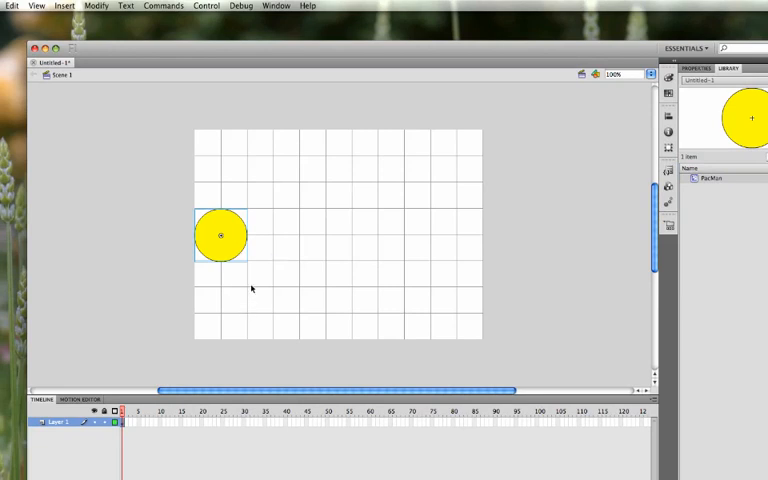
{"action": "mouse_move", "coordinate": [483, 245]}
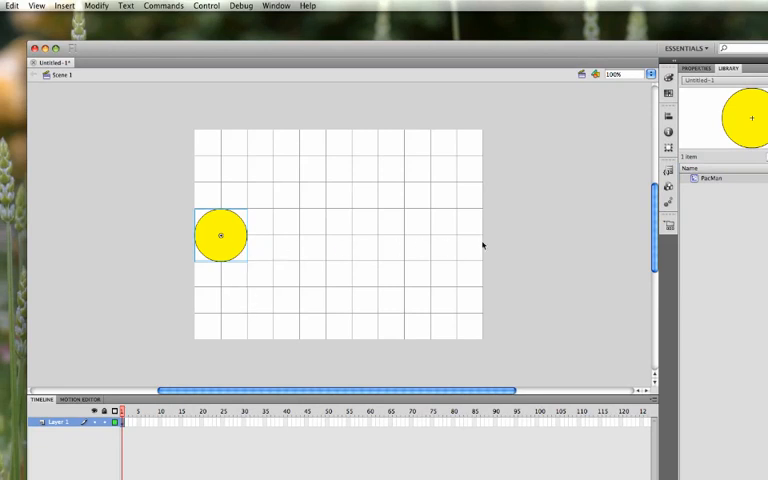
{"action": "mouse_move", "coordinate": [248, 374]}
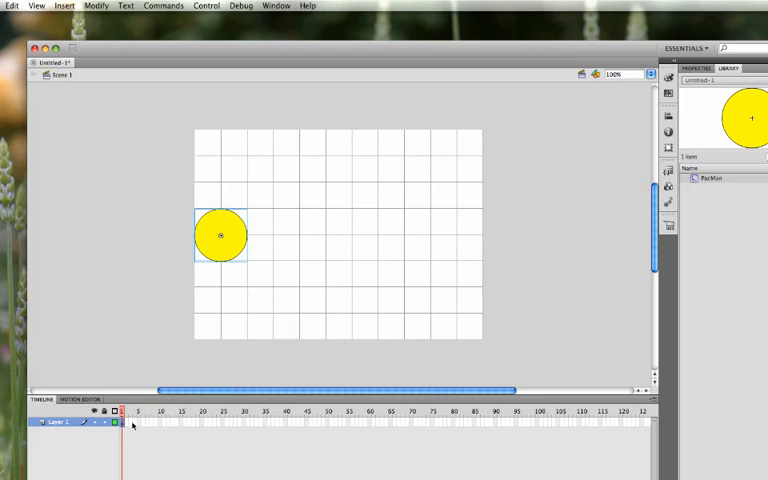
Step: Create a motion tween and drag PacMan to the grid's right edge at frame 60
{"action": "right_click", "coordinate": [130, 425]}
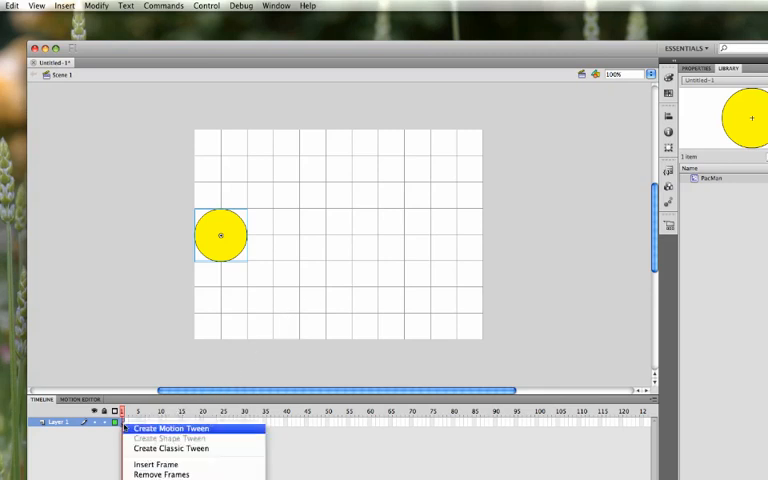
{"action": "left_click", "coordinate": [170, 437]}
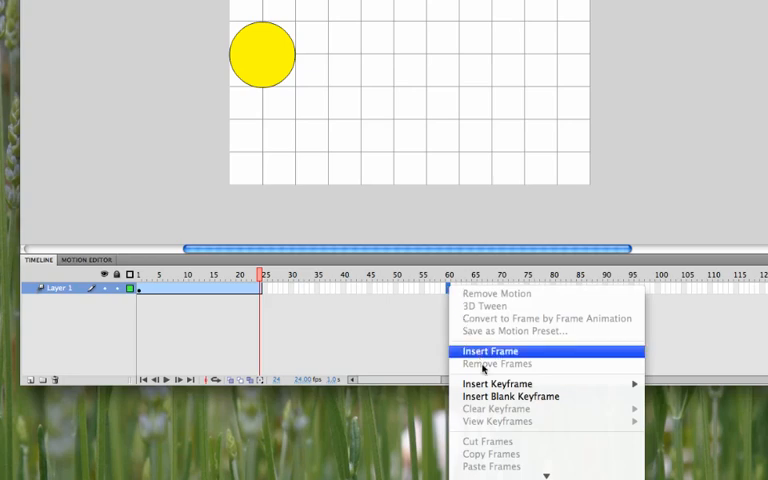
{"action": "mouse_move", "coordinate": [497, 384]}
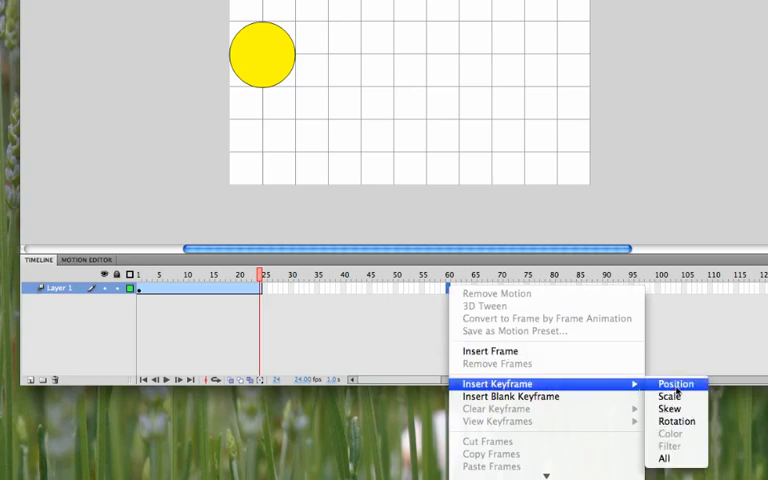
{"action": "left_click", "coordinate": [677, 378]}
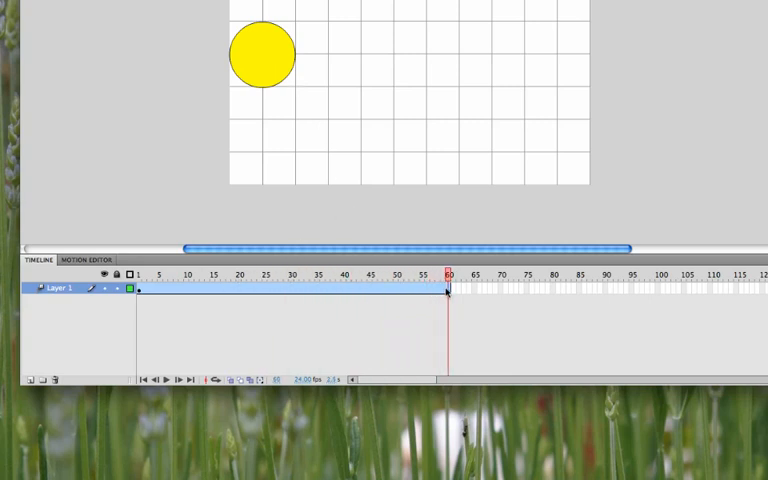
{"action": "left_click_drag", "start_coordinate": [263, 54], "coordinate": [430, 40]}
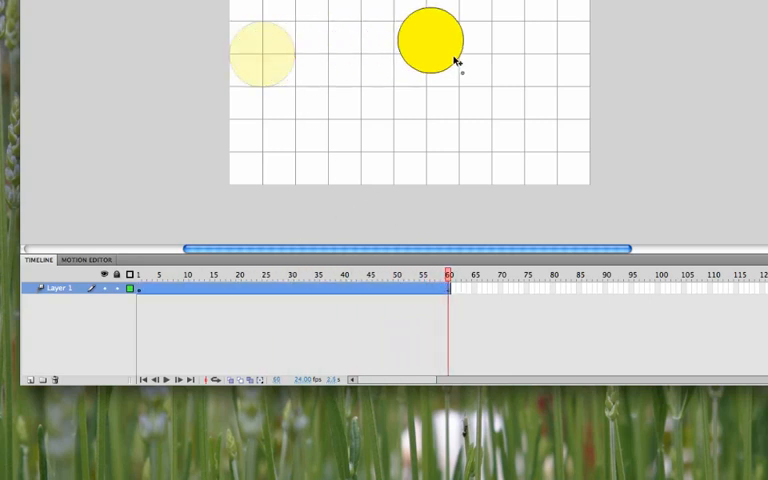
{"action": "left_click_drag", "start_coordinate": [428, 42], "coordinate": [555, 62]}
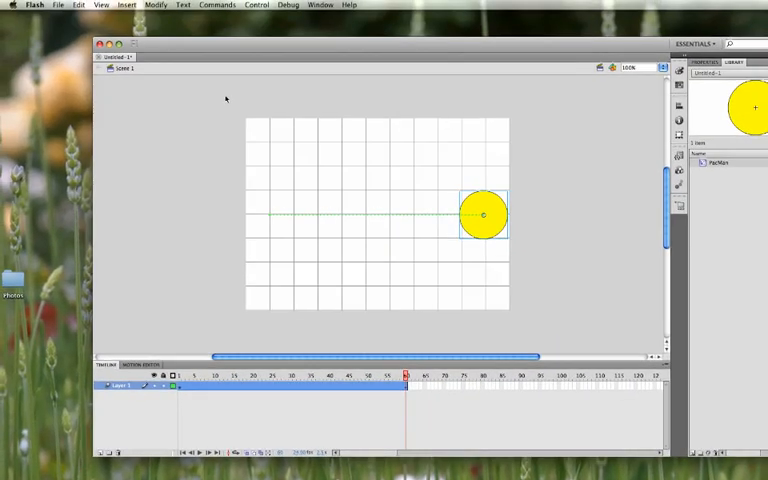
Step: Save the document to the Desktop as pacman.fla
{"action": "left_click", "coordinate": [65, 7]}
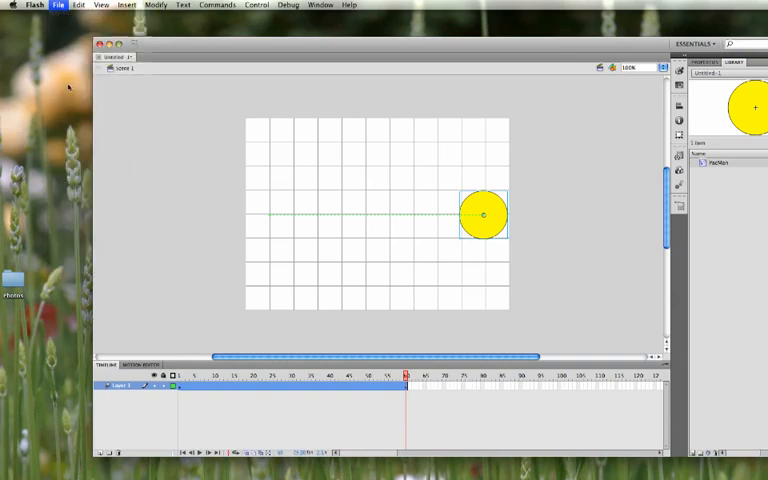
{"action": "left_click", "coordinate": [63, 4]}
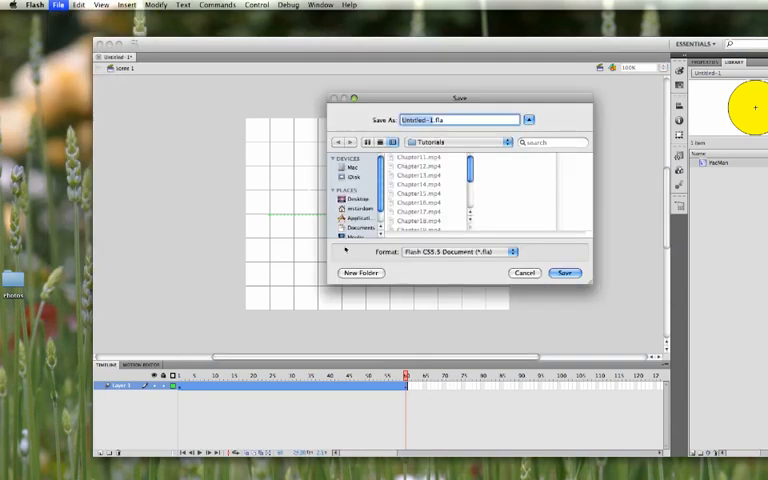
{"action": "left_click", "coordinate": [356, 198]}
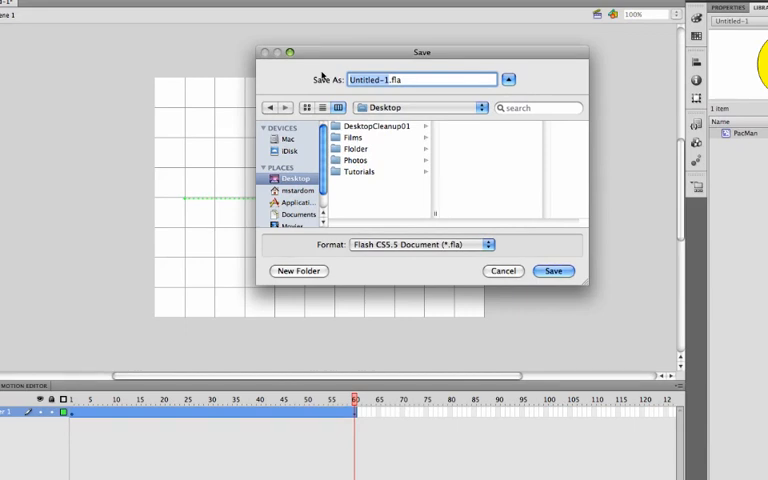
{"action": "type", "text": "pacman.fla"}
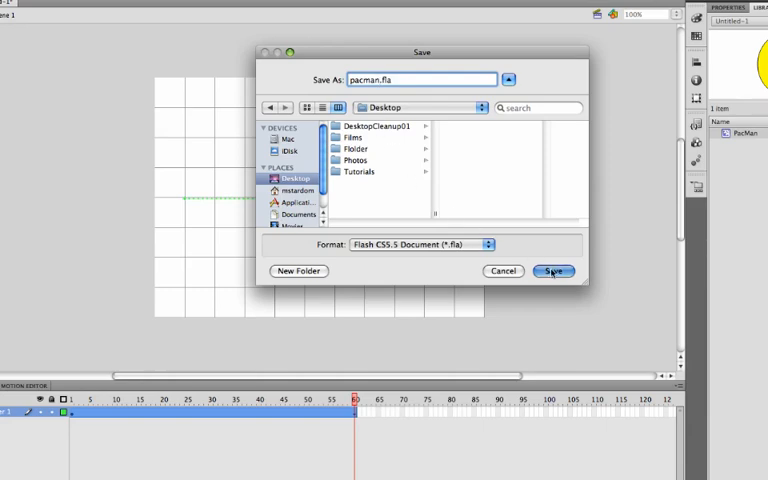
{"action": "left_click", "coordinate": [556, 271]}
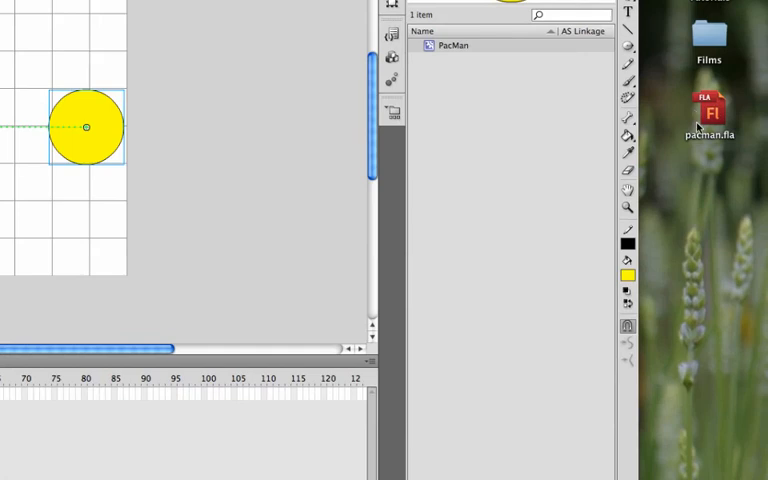
{"action": "mouse_move", "coordinate": [130, 124]}
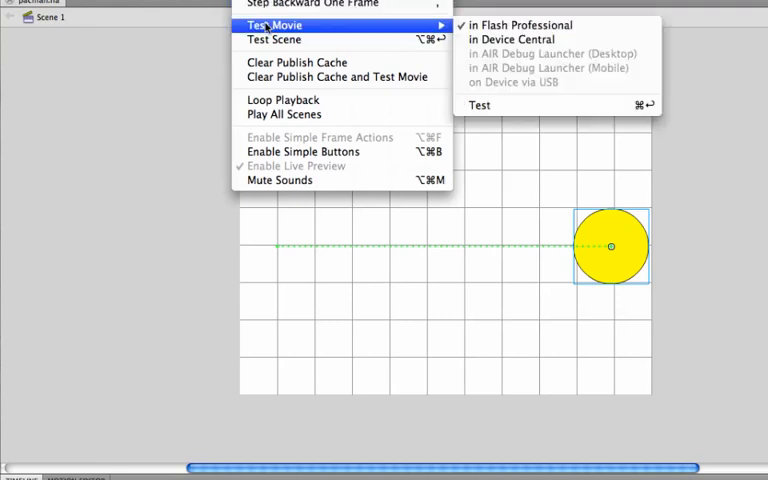
{"action": "mouse_move", "coordinate": [509, 108]}
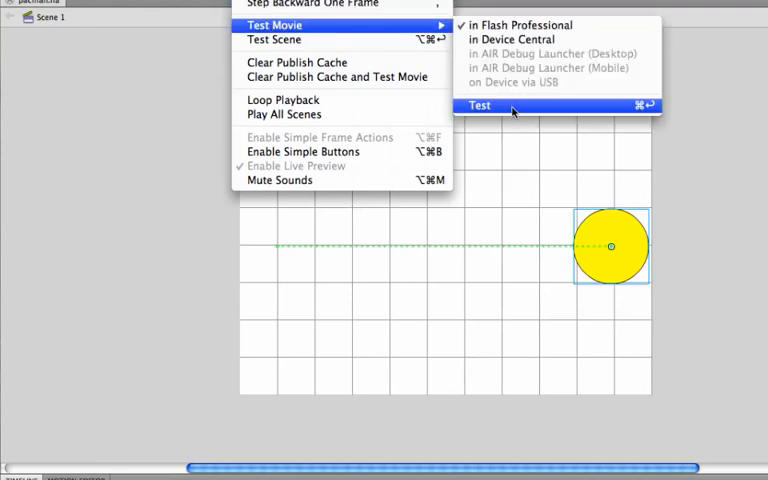
Step: Run a test of the movie, then close the pacman.swf window
{"action": "left_click", "coordinate": [479, 105]}
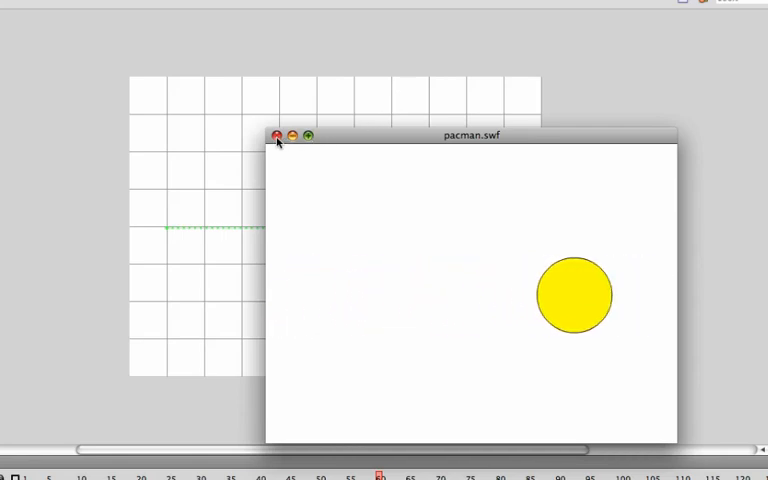
{"action": "left_click", "coordinate": [277, 135]}
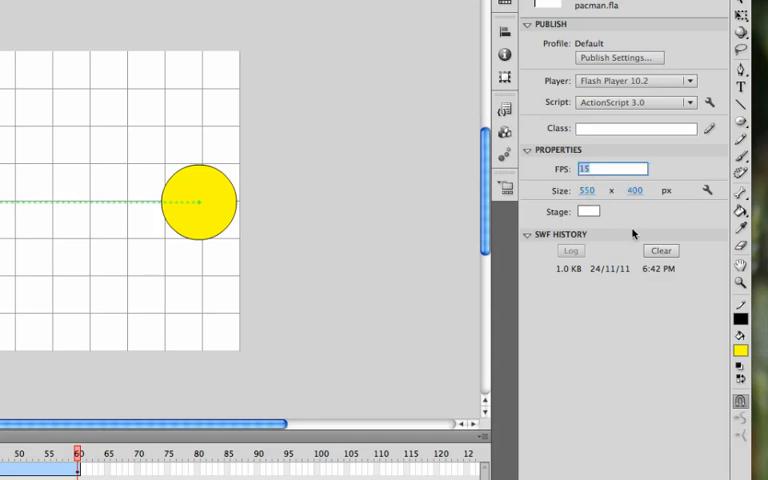
Step: Change the frame rate to 16 fps, retest, and close the pacman.swf preview
{"action": "type", "text": "16.00"}
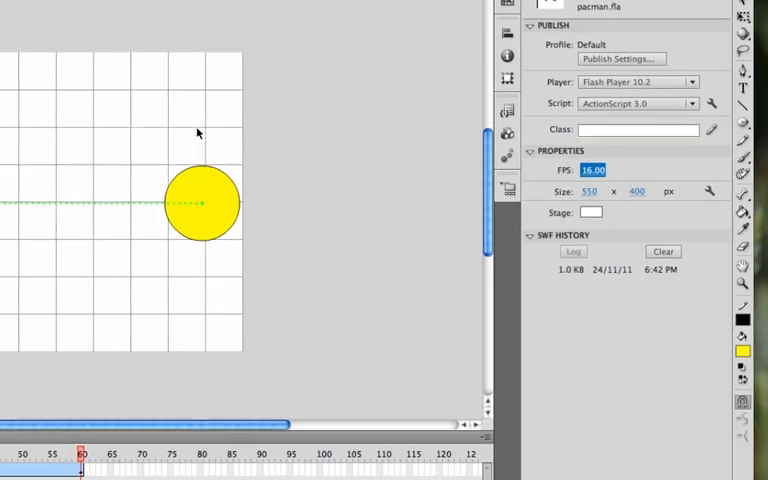
{"action": "left_click", "coordinate": [217, 8]}
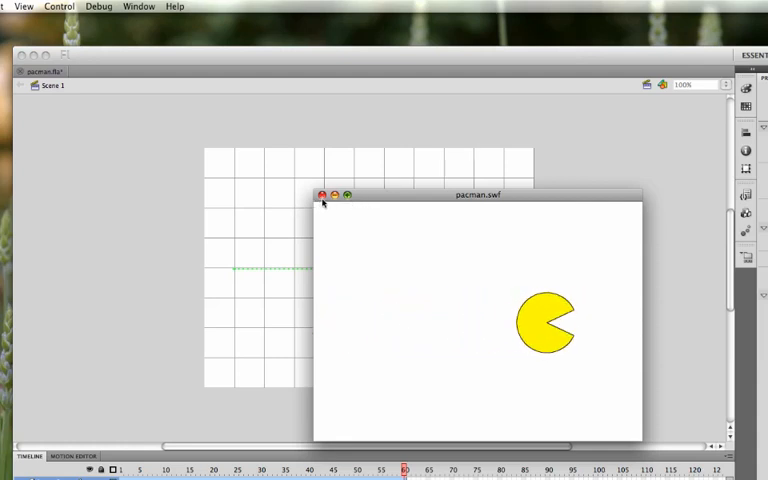
{"action": "left_click", "coordinate": [322, 194]}
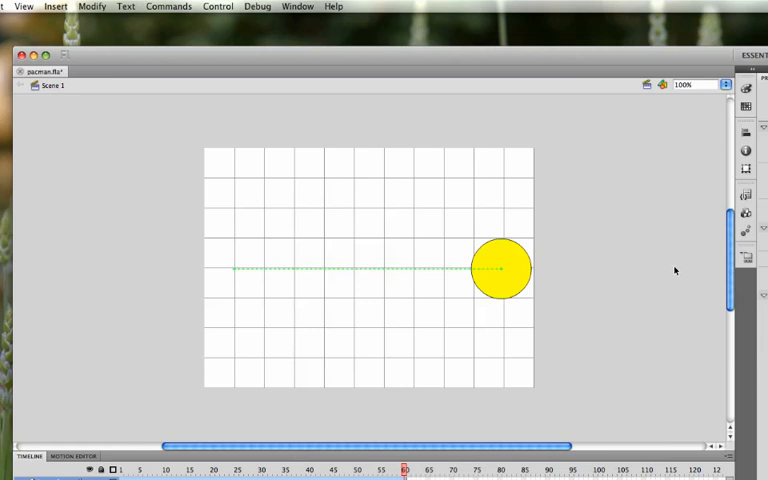
{"action": "mouse_move", "coordinate": [404, 4]}
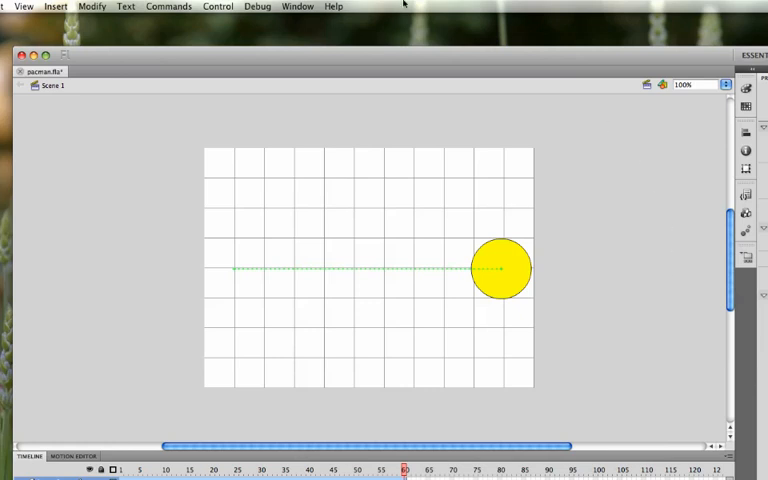
Step: Insert a new Movie Clip symbol named 'red' and confirm the dialog
{"action": "left_click", "coordinate": [58, 8]}
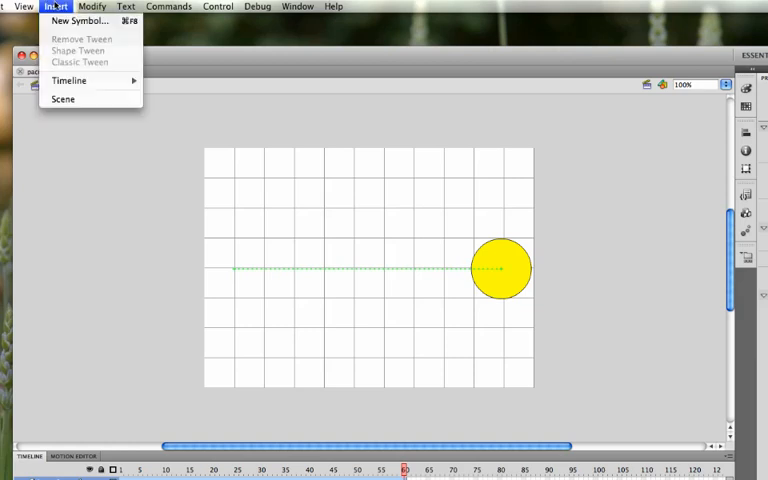
{"action": "mouse_move", "coordinate": [85, 20]}
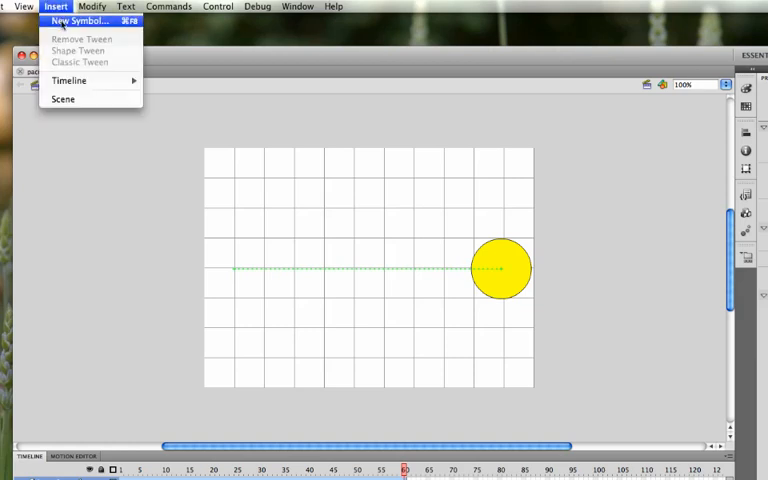
{"action": "left_click", "coordinate": [85, 21]}
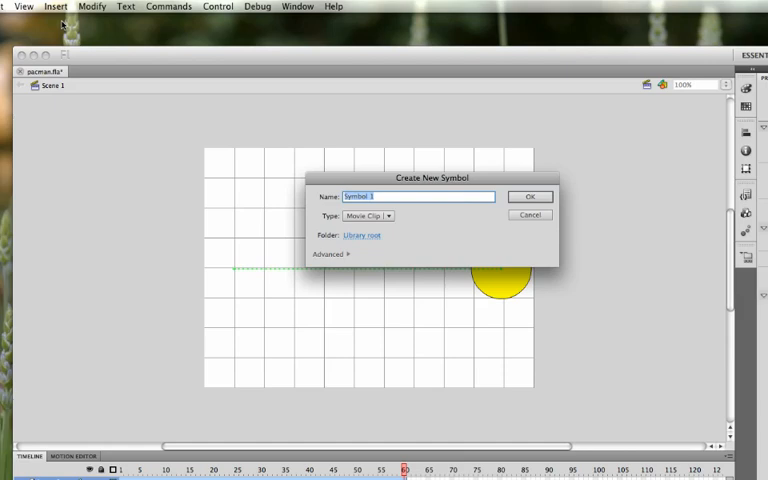
{"action": "type", "text": "red"}
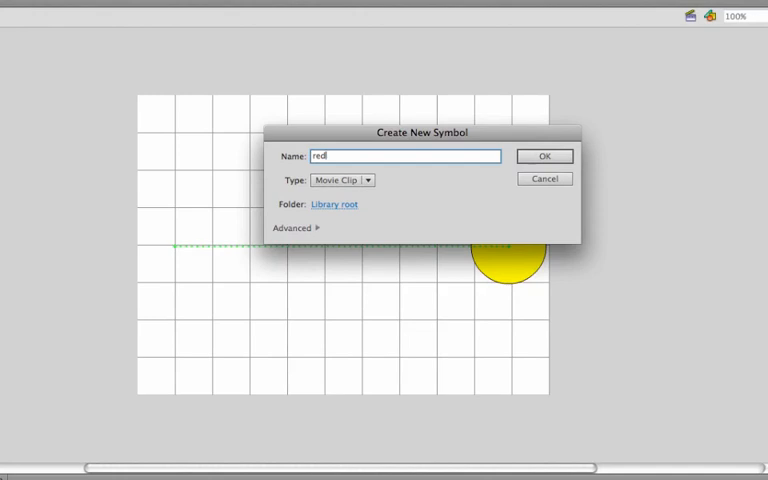
{"action": "left_click", "coordinate": [545, 156]}
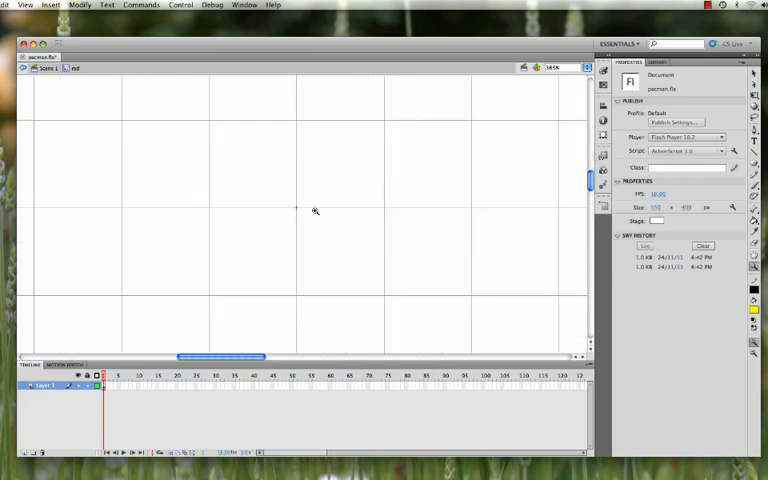
{"action": "mouse_move", "coordinate": [536, 110]}
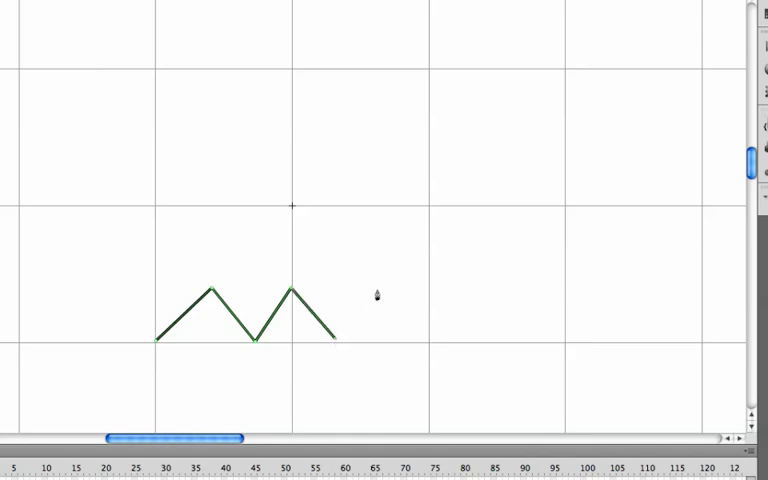
Step: Pen-draw a zigzag bottom point and the curved dome of the red ghost
{"action": "left_click", "coordinate": [378, 290]}
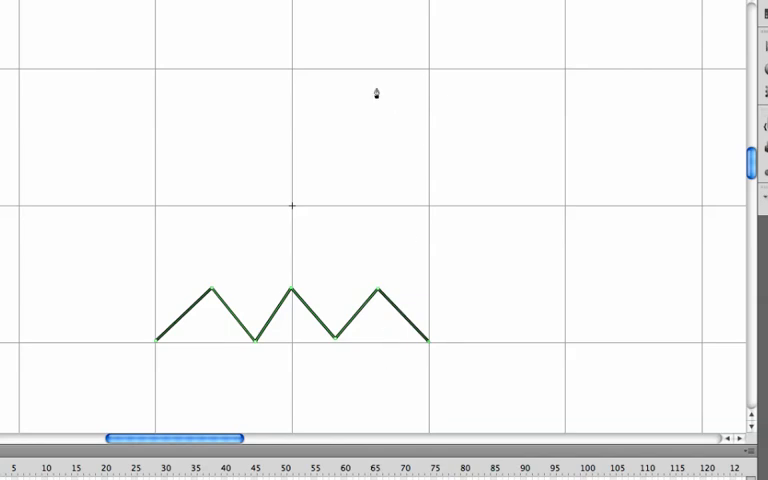
{"action": "mouse_move", "coordinate": [293, 76]}
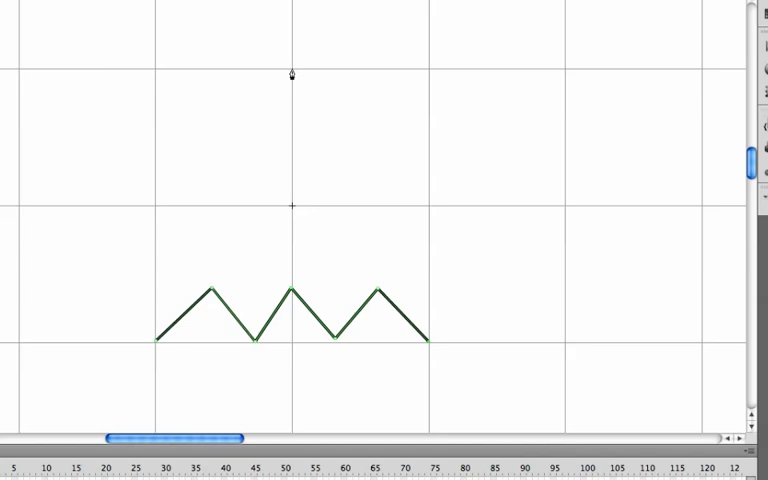
{"action": "left_click_drag", "start_coordinate": [429, 343], "coordinate": [282, 68]}
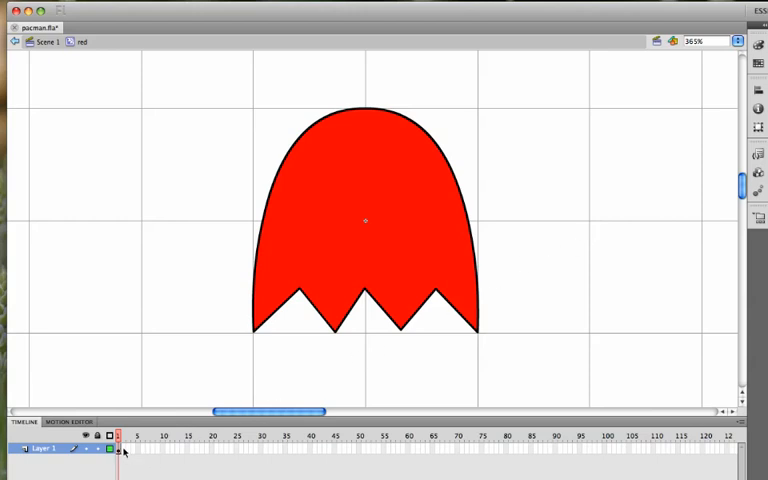
Step: Right-click frame 2 to insert a blank keyframe for the ghost
{"action": "right_click", "coordinate": [122, 448]}
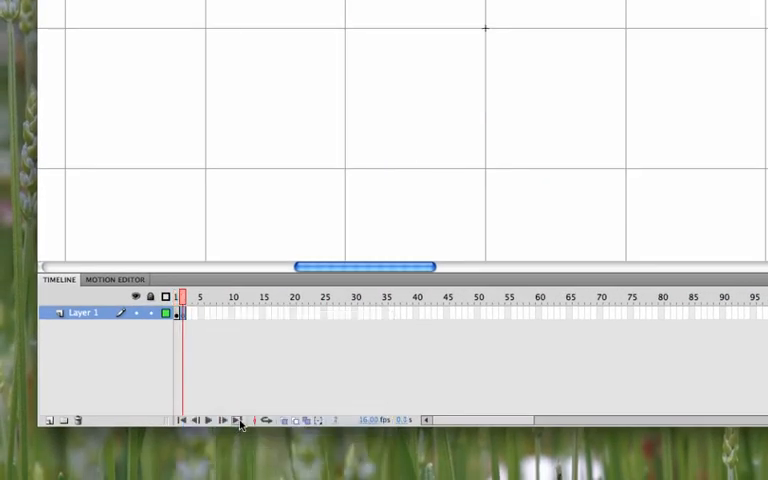
{"action": "mouse_move", "coordinate": [287, 376]}
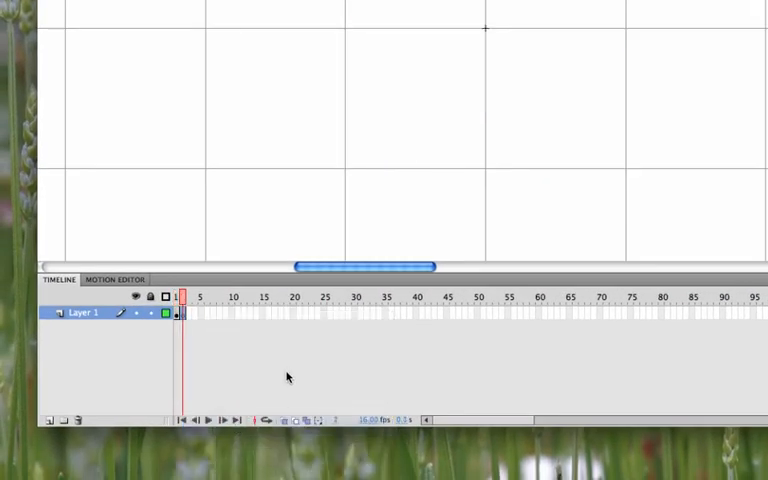
{"action": "mouse_move", "coordinate": [284, 417]}
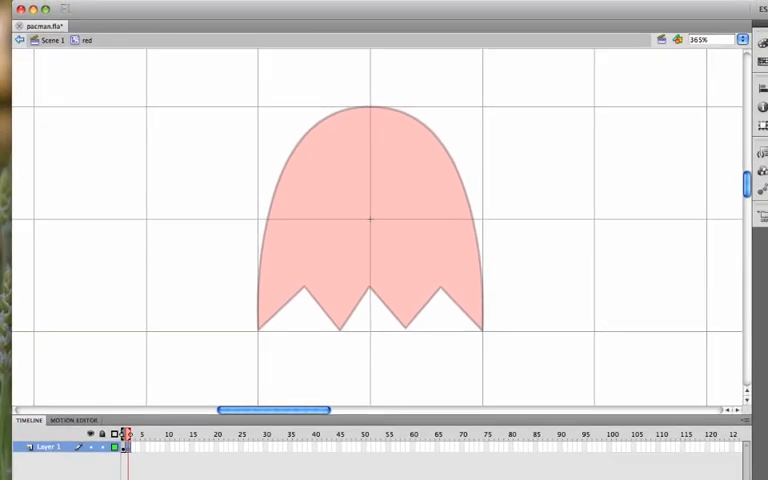
{"action": "mouse_move", "coordinate": [270, 320]}
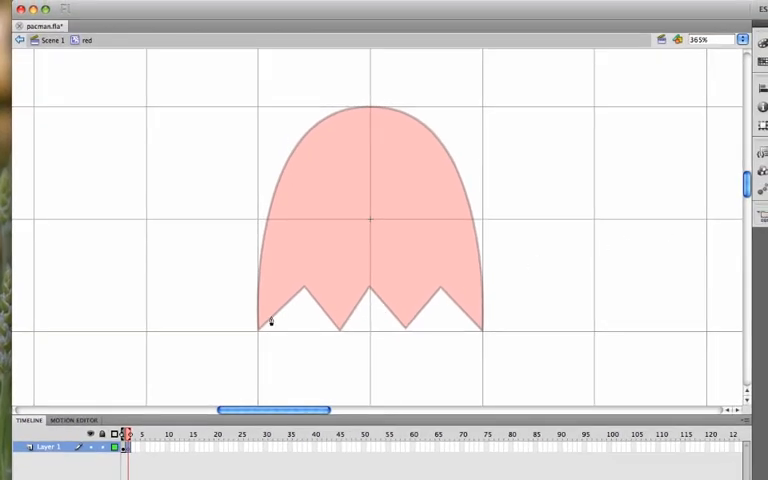
{"action": "mouse_move", "coordinate": [279, 310]}
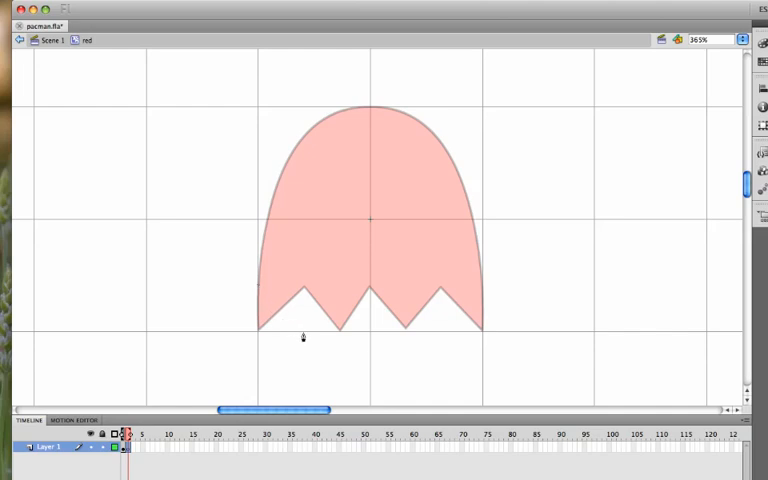
Step: Draw three Pen segments of the offset zigzag bottom on frame 2
{"action": "left_click_drag", "start_coordinate": [258, 290], "coordinate": [303, 338]}
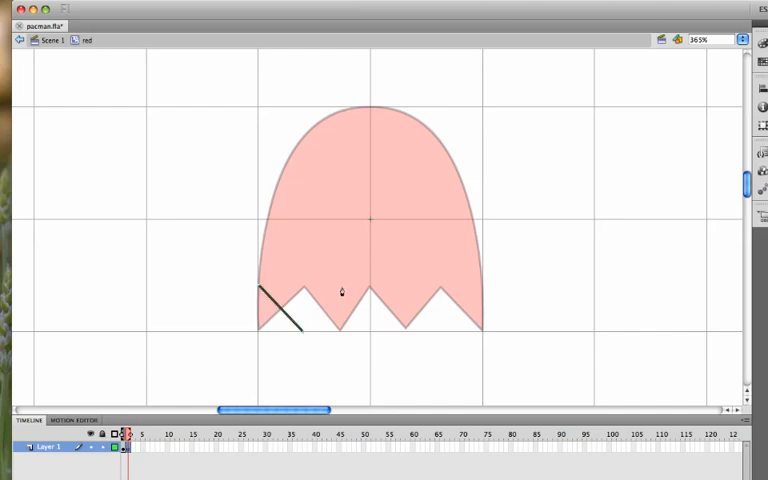
{"action": "left_click_drag", "start_coordinate": [303, 332], "coordinate": [340, 290]}
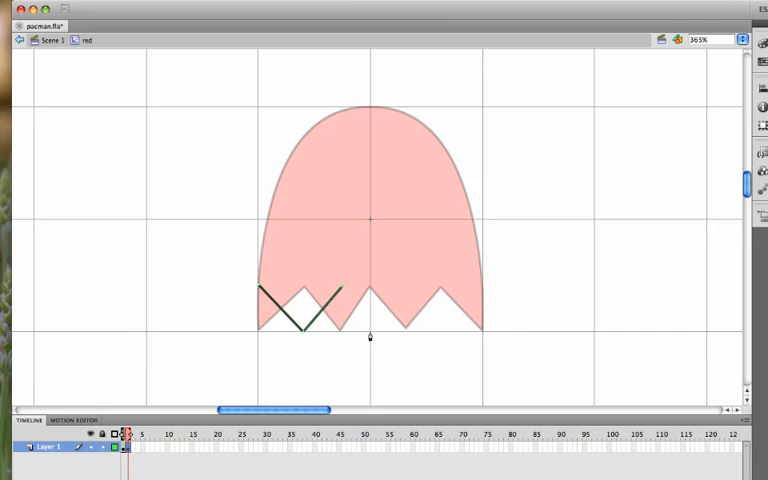
{"action": "left_click_drag", "start_coordinate": [340, 295], "coordinate": [410, 295]}
{"action": "type", "text": "eyes"}
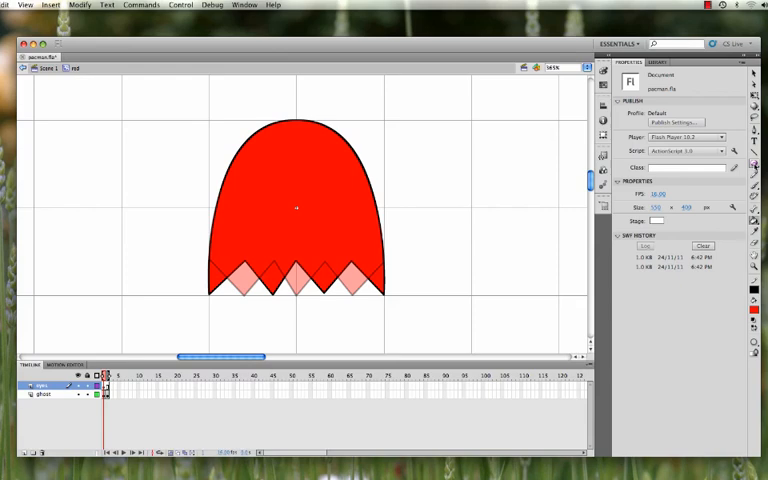
Step: Select the Oval tool with white fill and draw the left eye
{"action": "left_click", "coordinate": [756, 170]}
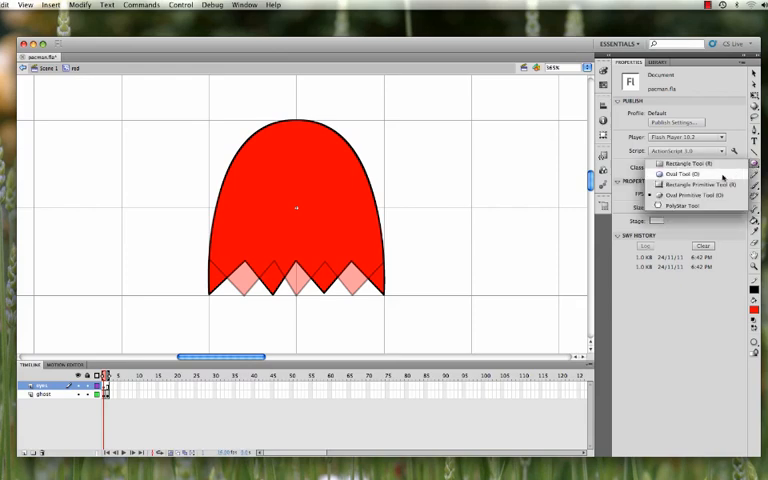
{"action": "left_click", "coordinate": [667, 175]}
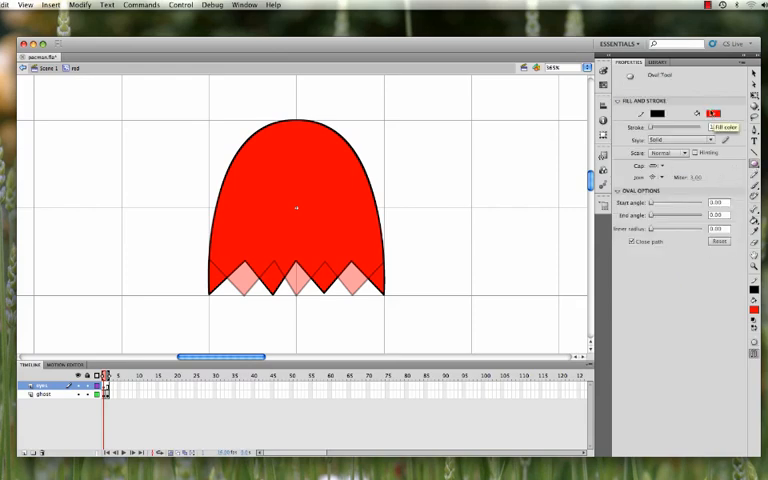
{"action": "left_click", "coordinate": [722, 110]}
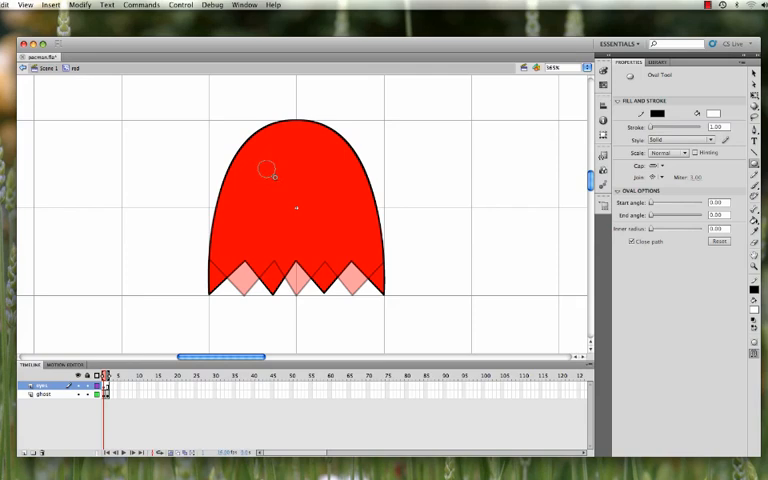
{"action": "left_click_drag", "start_coordinate": [262, 168], "coordinate": [290, 200]}
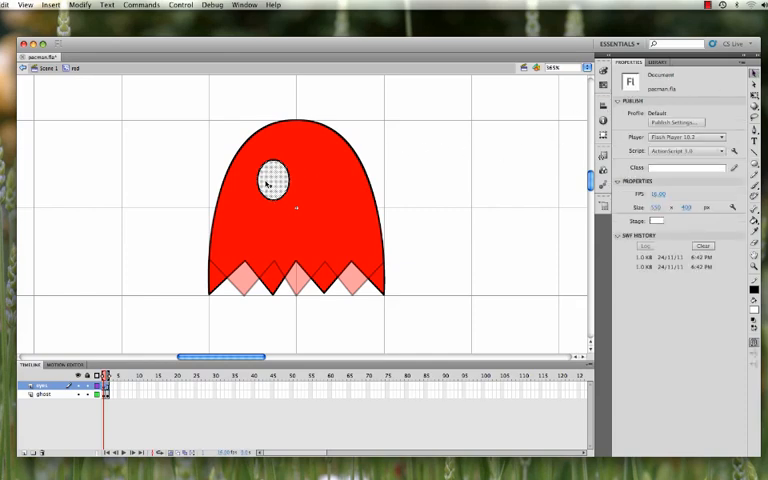
Step: Copy the eye and place the duplicate beside it as the right eye
{"action": "left_click", "coordinate": [265, 182]}
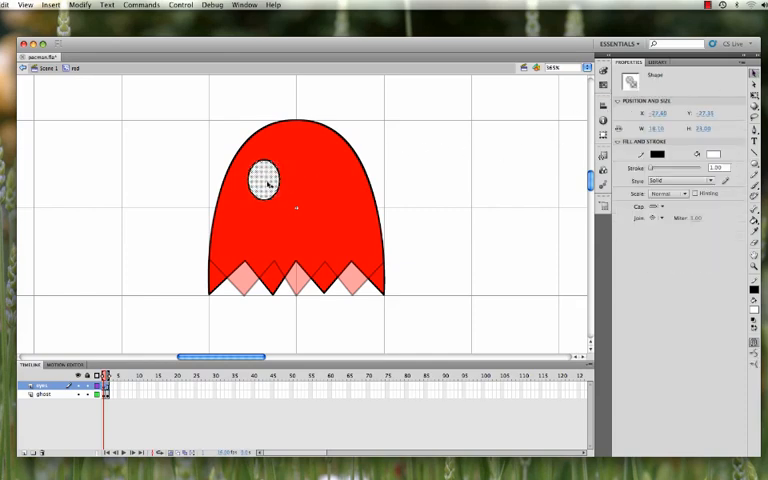
{"action": "left_click_drag", "start_coordinate": [263, 180], "coordinate": [300, 213]}
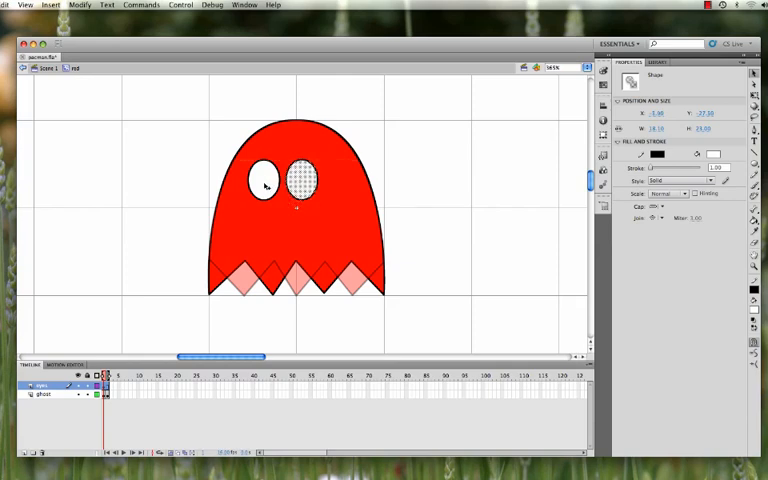
{"action": "left_click_drag", "start_coordinate": [298, 180], "coordinate": [262, 180]}
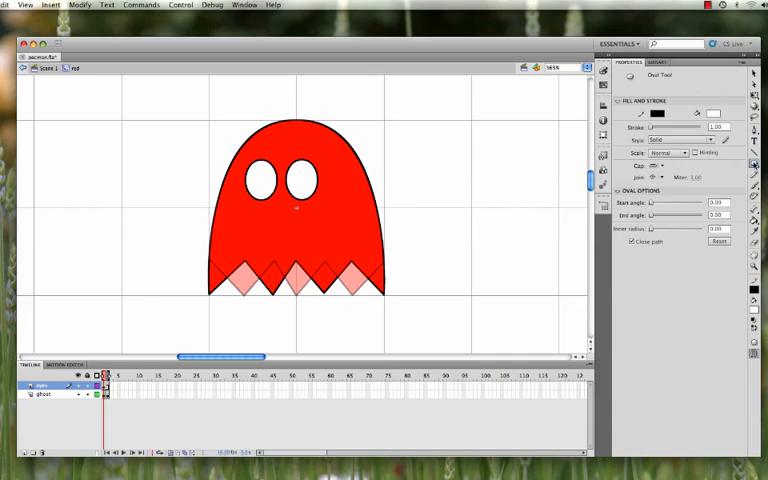
Step: Choose a blue fill and draw a small pupil in each white eye
{"action": "left_click", "coordinate": [641, 114]}
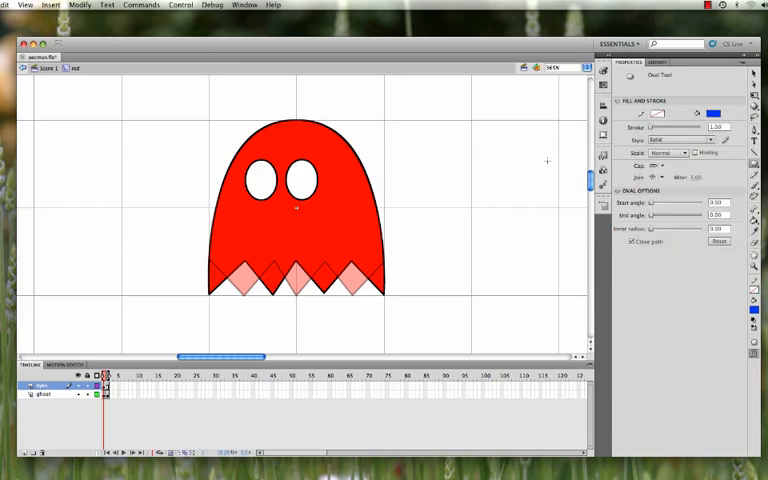
{"action": "mouse_move", "coordinate": [249, 179]}
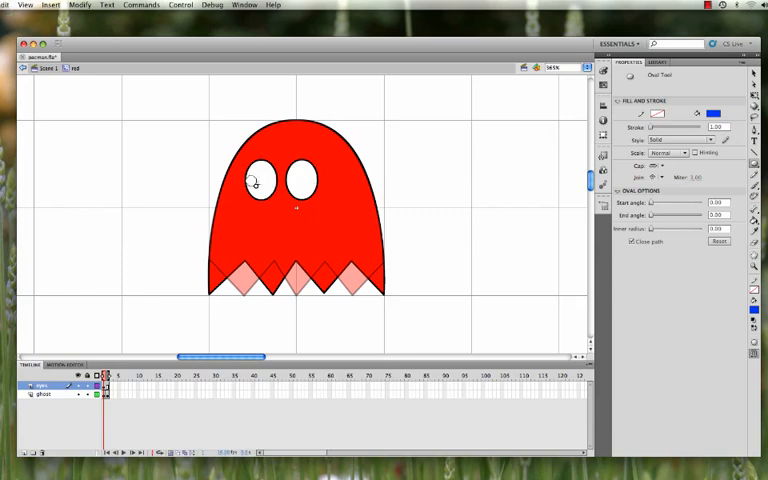
{"action": "left_click", "coordinate": [251, 179]}
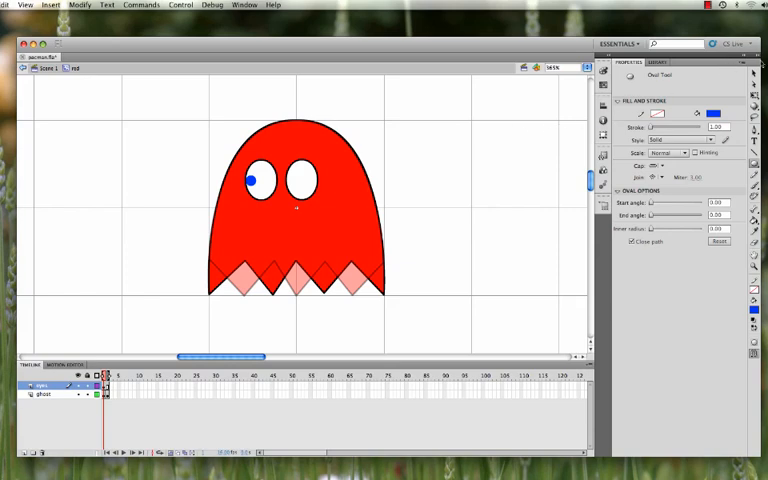
{"action": "left_click", "coordinate": [252, 180]}
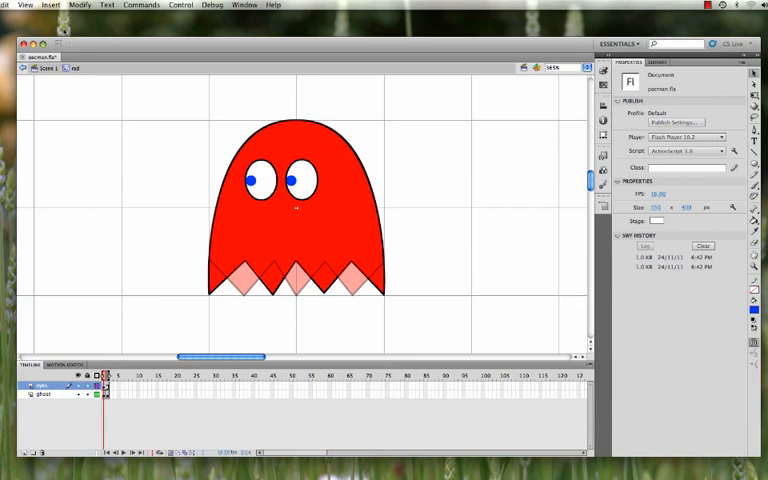
Step: Leave the red symbol and return to the main PacMan stage
{"action": "key", "text": "cmd+s"}
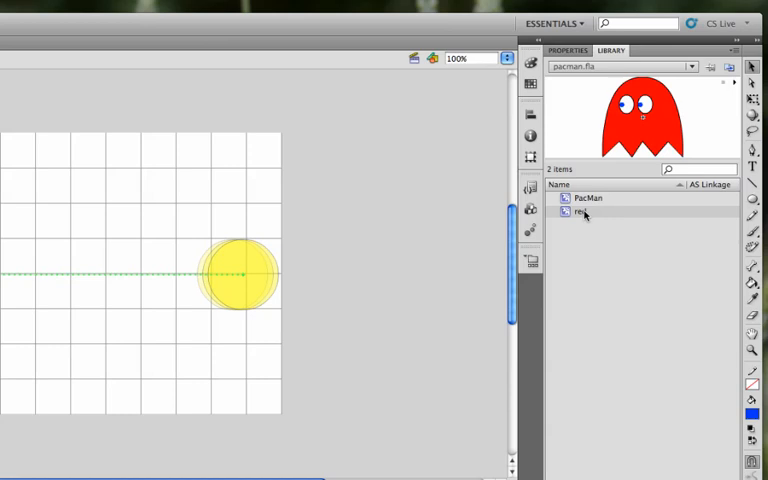
Step: Duplicate the red ghost symbol as 'pink'
{"action": "right_click", "coordinate": [583, 211]}
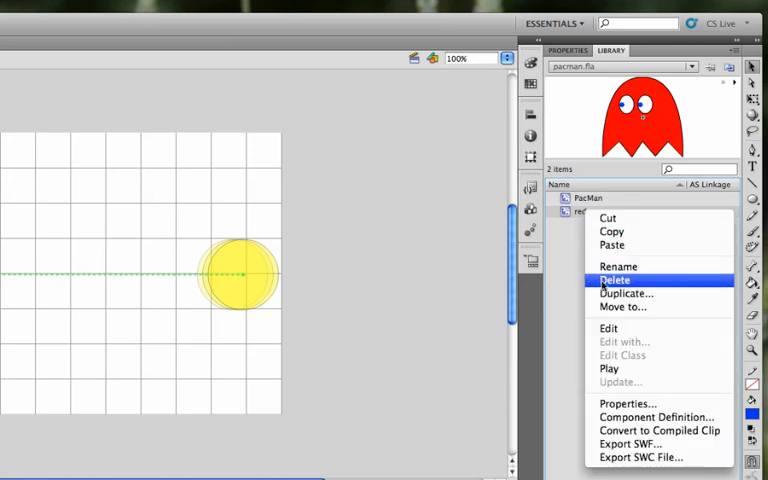
{"action": "left_click", "coordinate": [626, 293]}
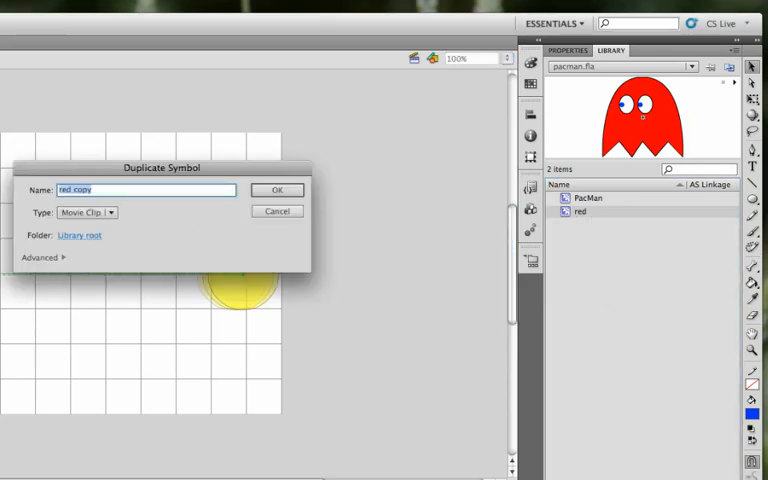
{"action": "type", "text": "pink"}
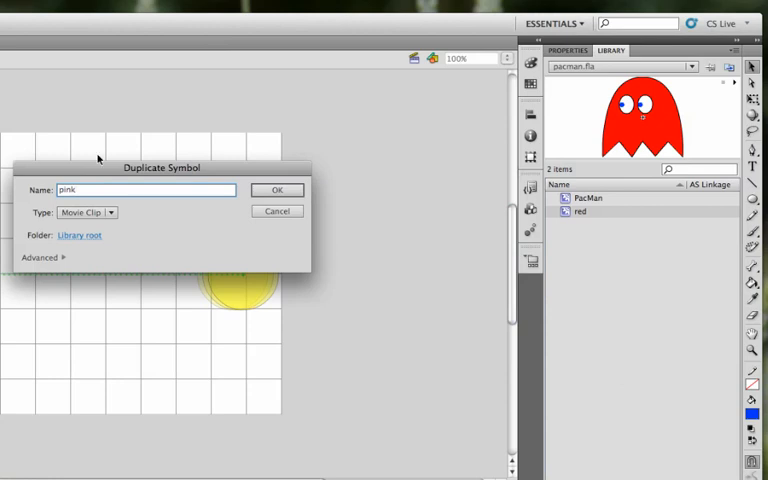
{"action": "left_click", "coordinate": [277, 190]}
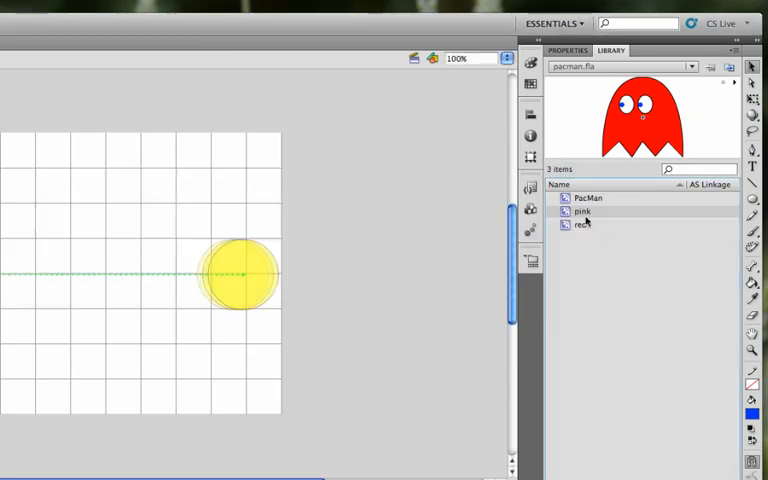
Step: Duplicate red twice more, naming the copies 'cyan' and 'orange'
{"action": "right_click", "coordinate": [580, 224]}
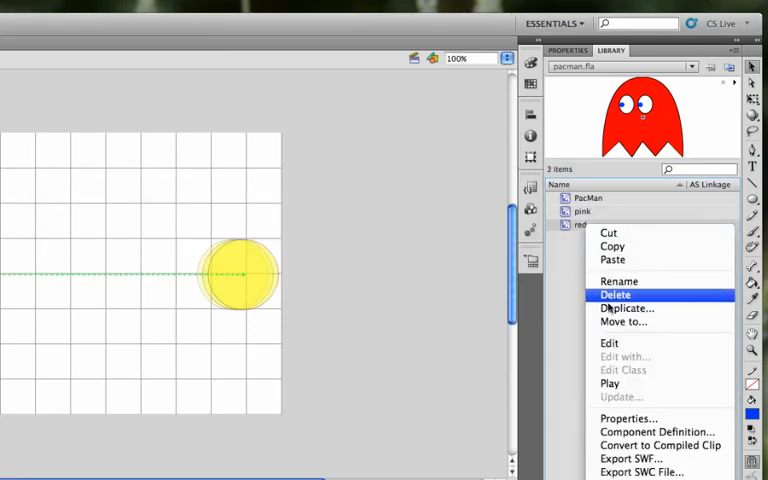
{"action": "left_click", "coordinate": [626, 308]}
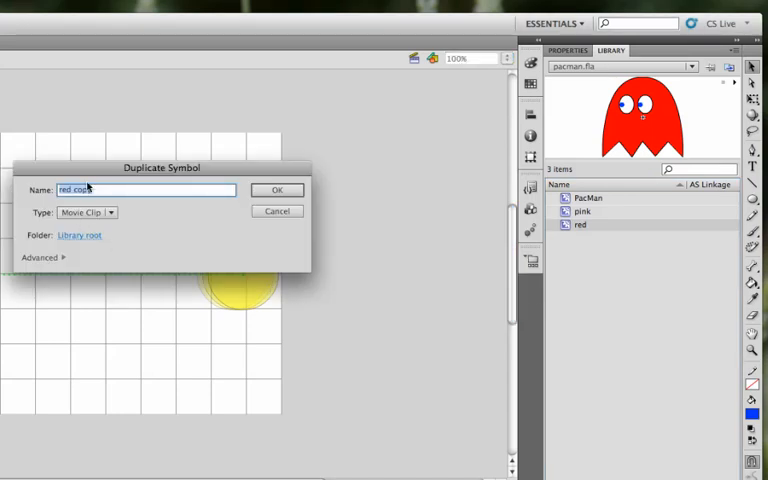
{"action": "type", "text": "cyan"}
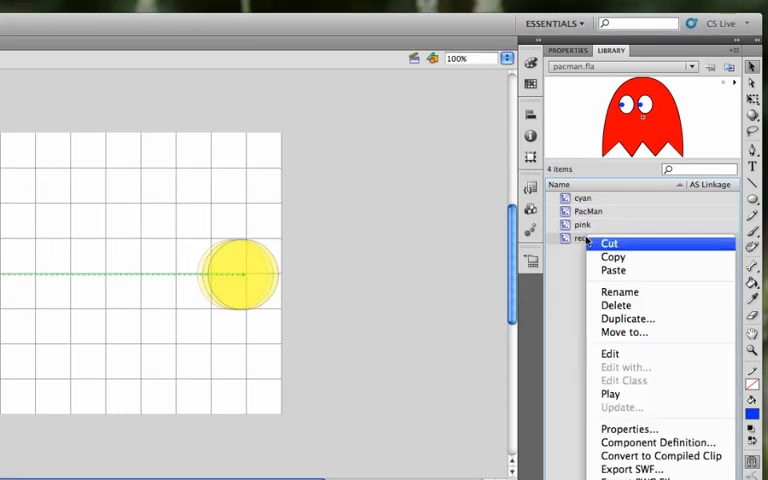
{"action": "left_click", "coordinate": [627, 318]}
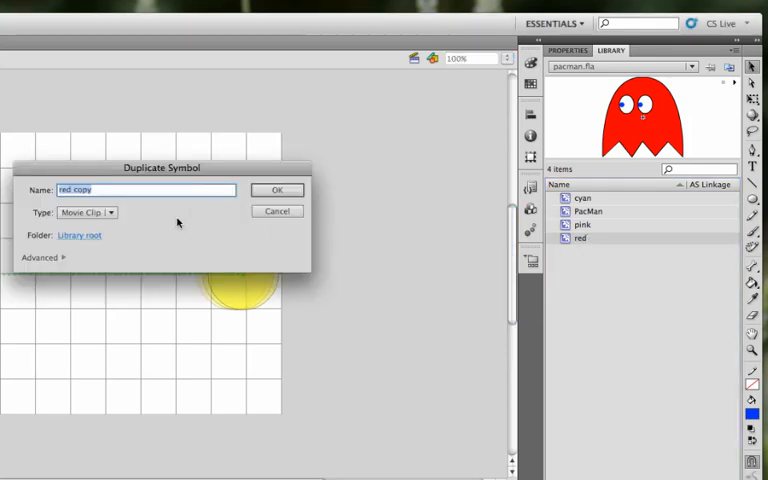
{"action": "type", "text": "orange"}
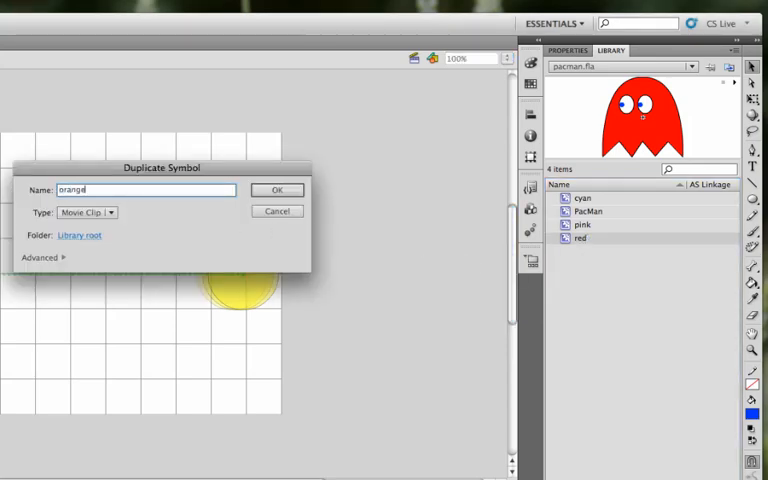
{"action": "left_click", "coordinate": [277, 190]}
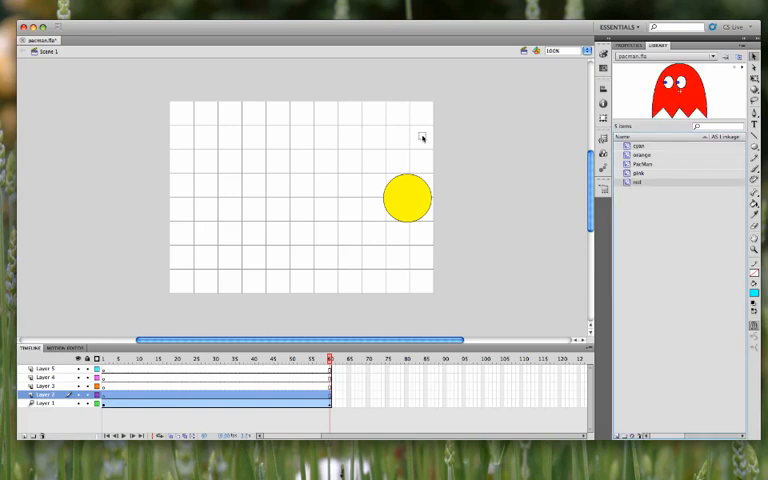
{"action": "mouse_move", "coordinate": [413, 120]}
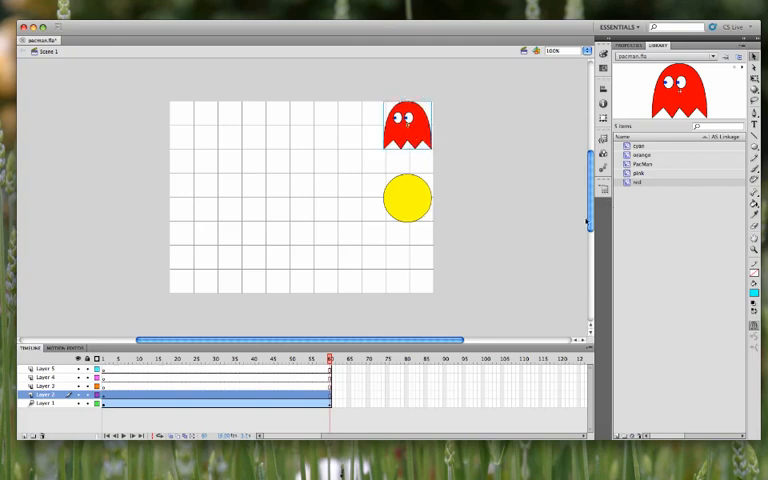
{"action": "mouse_move", "coordinate": [175, 377]}
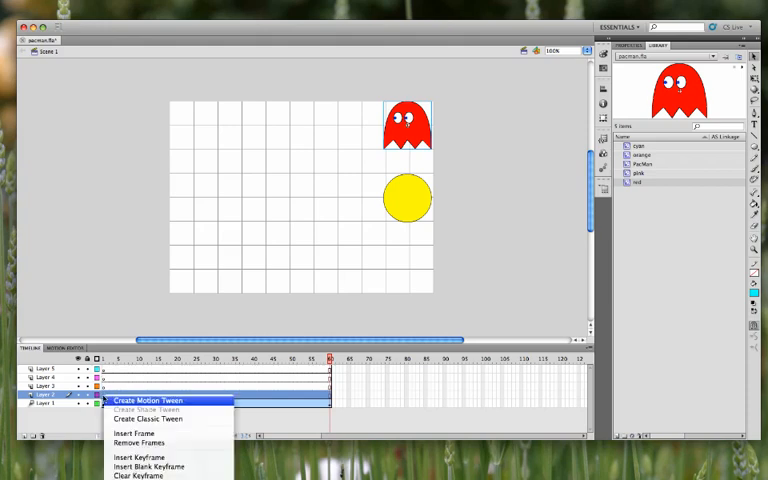
Step: Motion-tween the red ghost to the bottom-left corner, then pick a layer for pink
{"action": "left_click", "coordinate": [157, 400]}
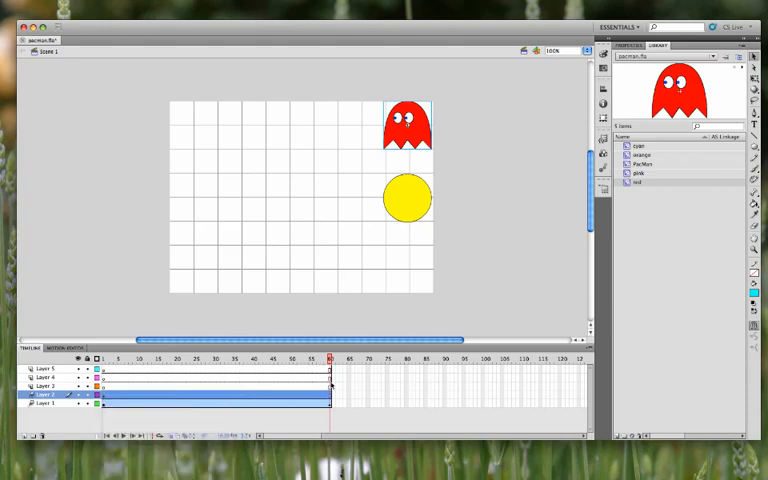
{"action": "left_click_drag", "start_coordinate": [405, 130], "coordinate": [363, 140]}
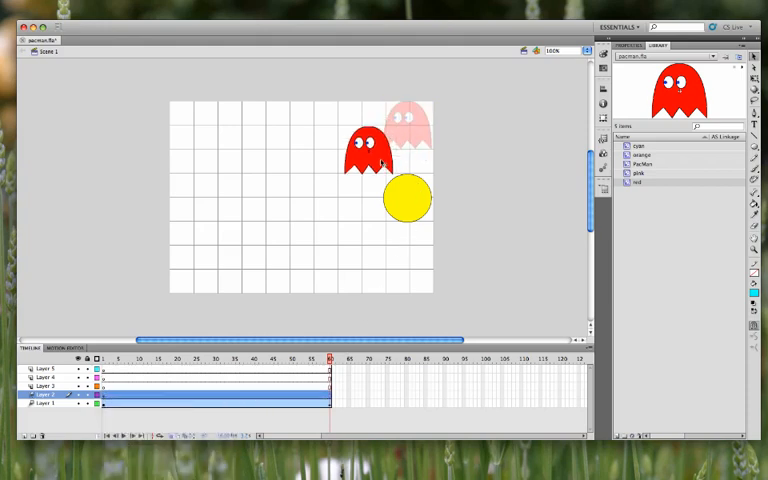
{"action": "left_click_drag", "start_coordinate": [368, 150], "coordinate": [200, 275]}
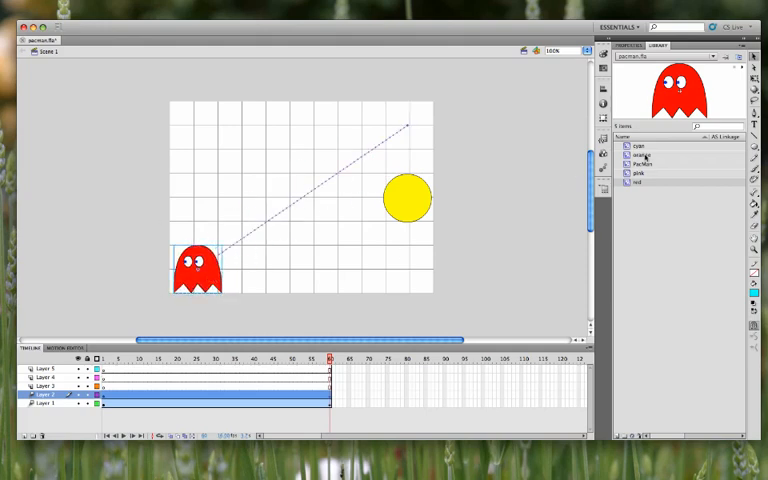
{"action": "left_click", "coordinate": [640, 173]}
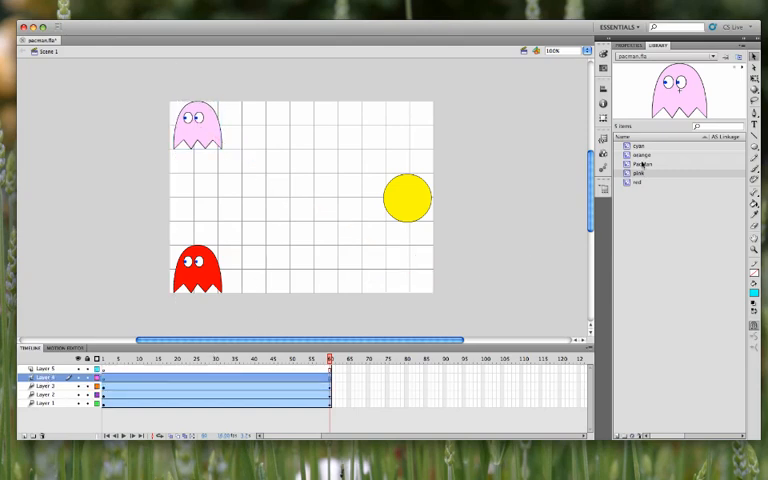
Step: Mirror the orange ghost with Modify > Transform and give it a motion tween
{"action": "left_click", "coordinate": [638, 155]}
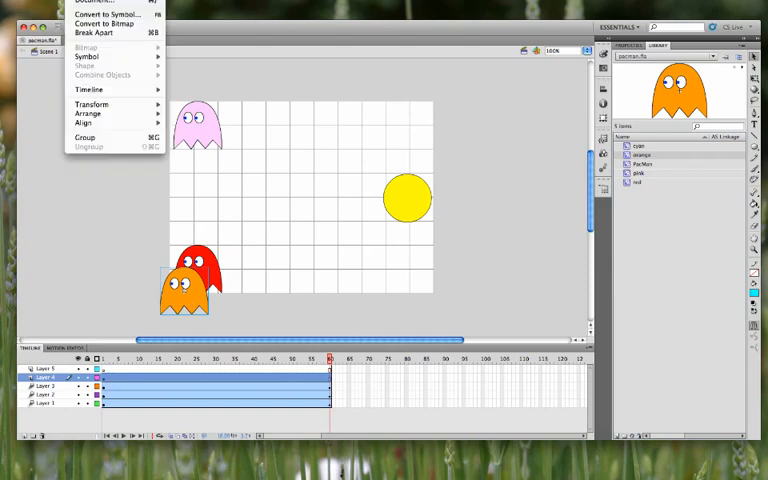
{"action": "mouse_move", "coordinate": [95, 65]}
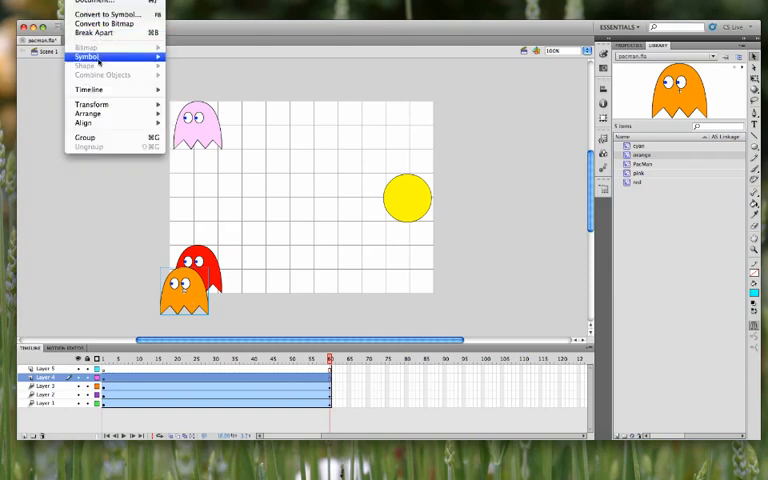
{"action": "left_click", "coordinate": [95, 103]}
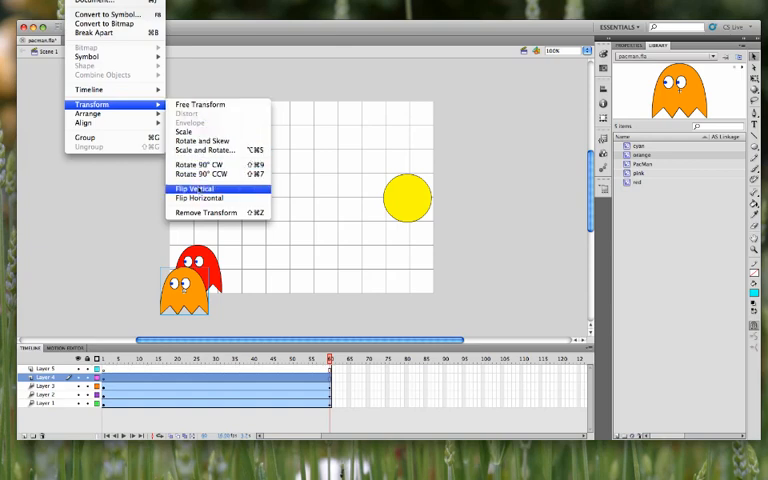
{"action": "left_click", "coordinate": [196, 188]}
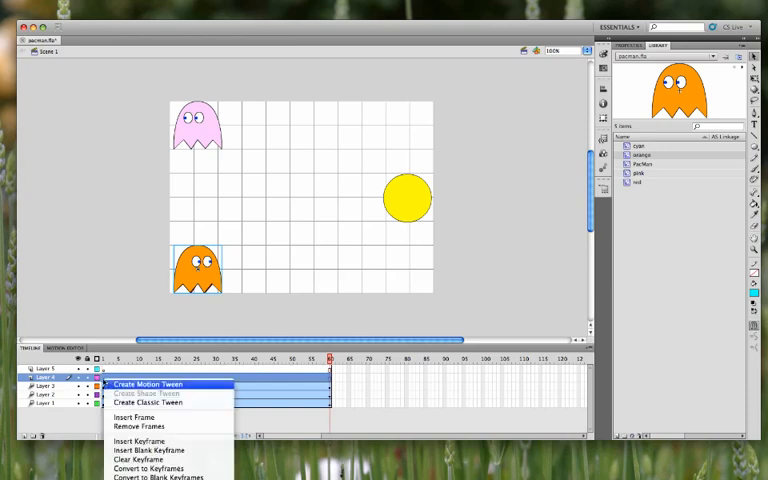
{"action": "left_click", "coordinate": [157, 383]}
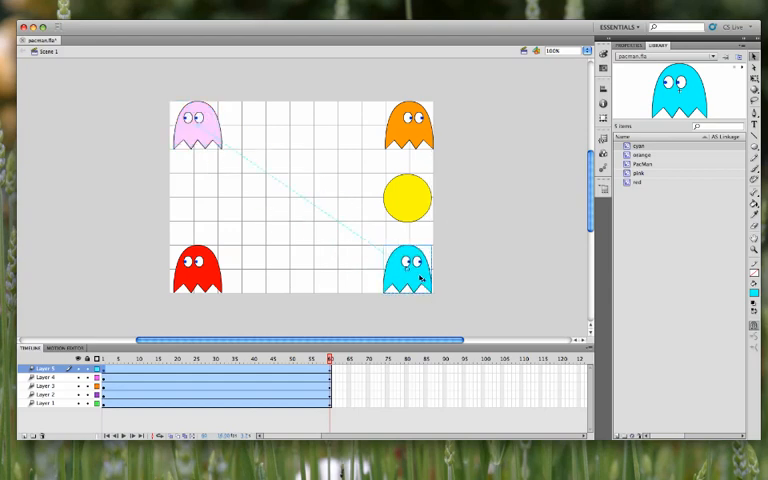
Step: Open the Control menu's Test Movie submenu to preview the finished ghost animation
{"action": "left_click", "coordinate": [189, 358]}
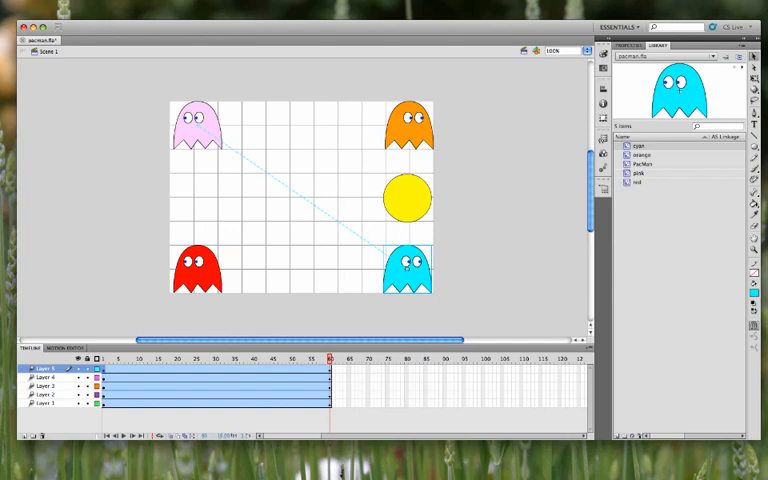
{"action": "left_click", "coordinate": [190, 57]}
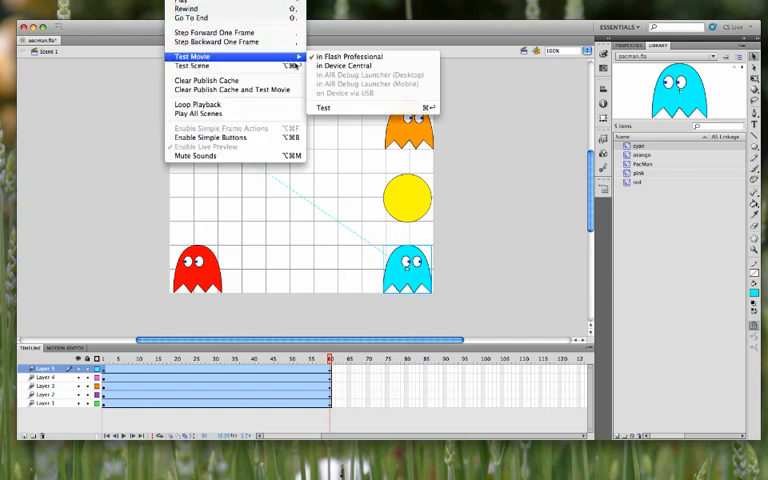